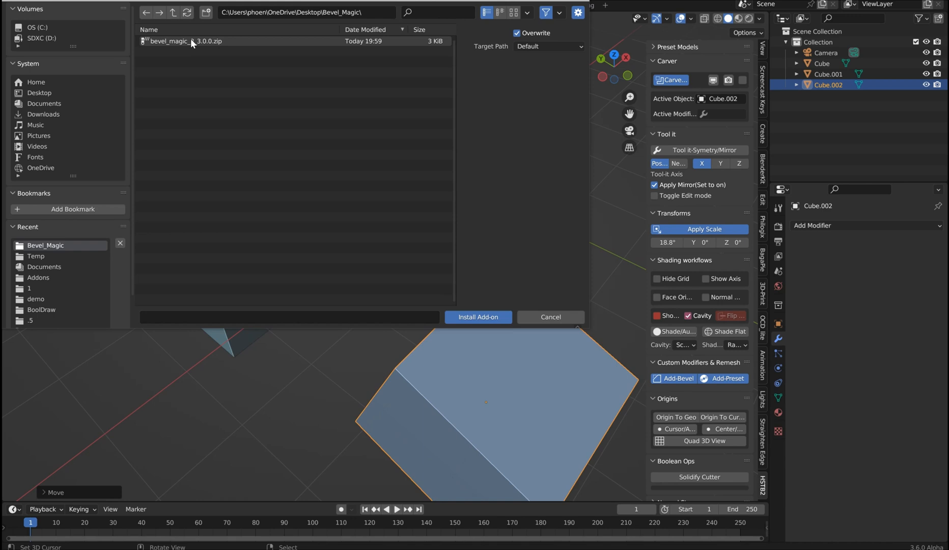
Install the Bevel Magic 3.0 add-on from its zip file and enable it.
click(477, 317)
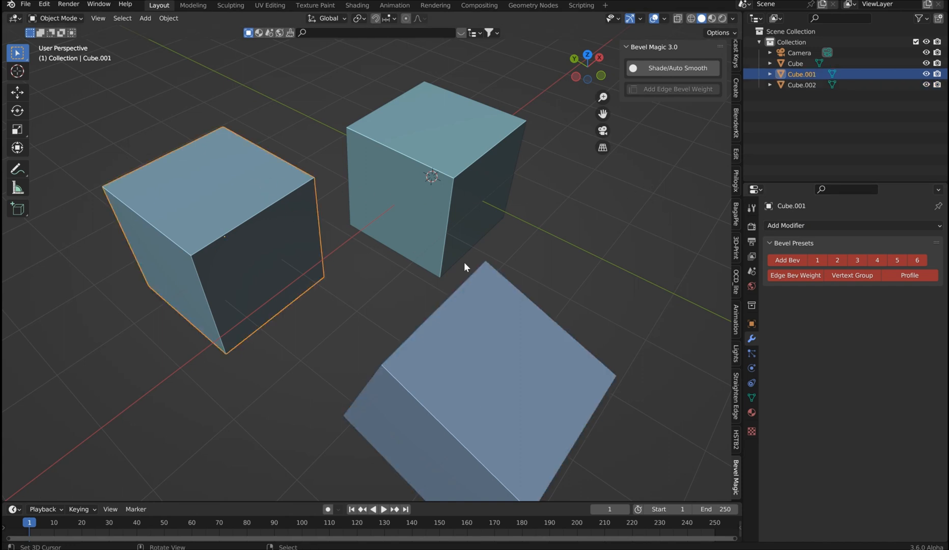
Add a Bevel modifier to Cube.001 and shade it smooth.
click(787, 259)
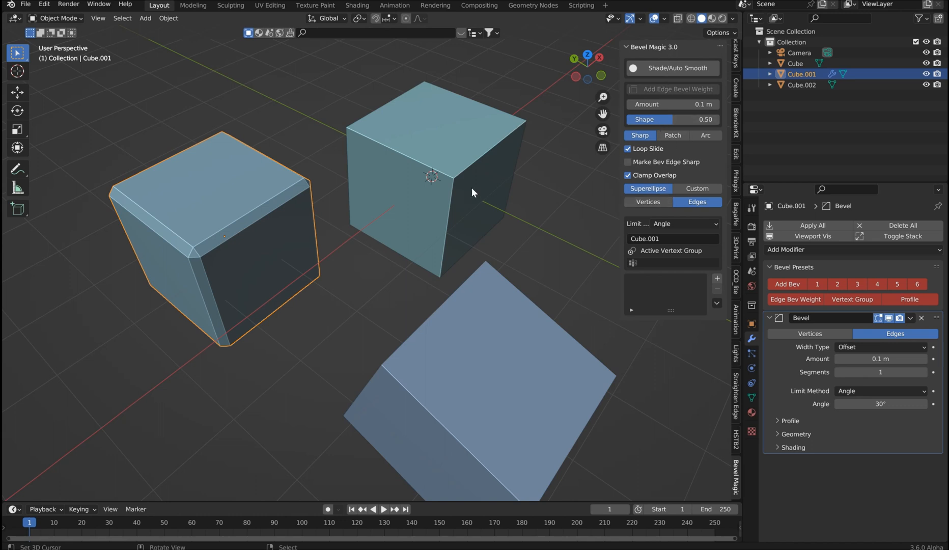
drag(472, 192, 503, 200)
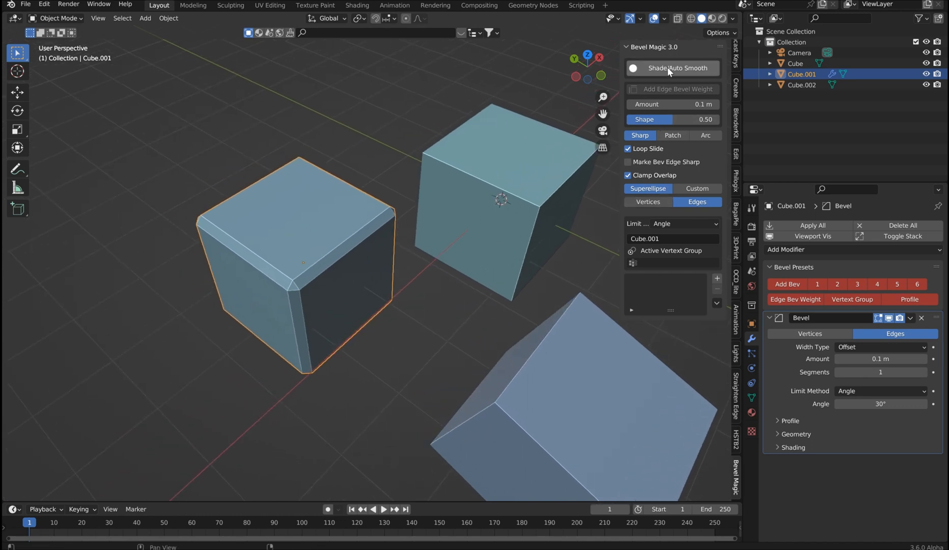
click(677, 68)
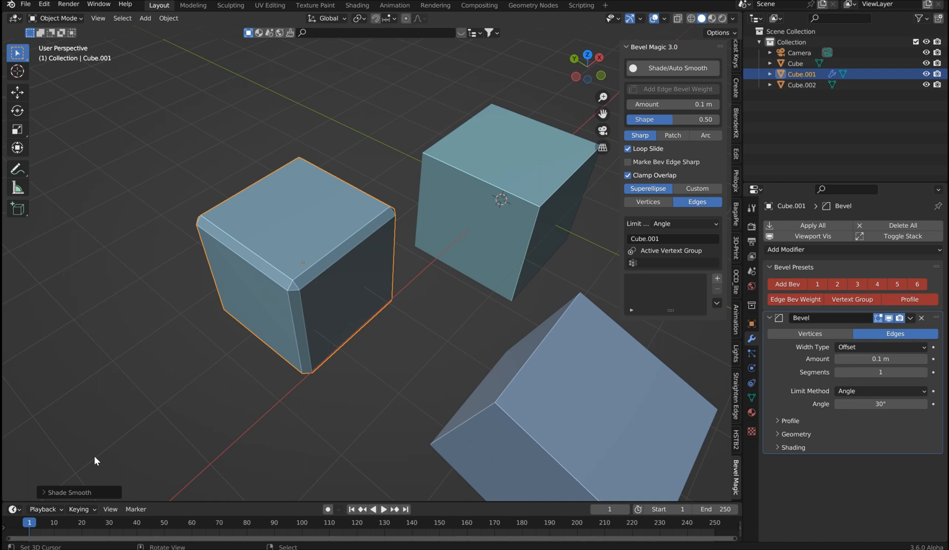
mouse_move(315, 230)
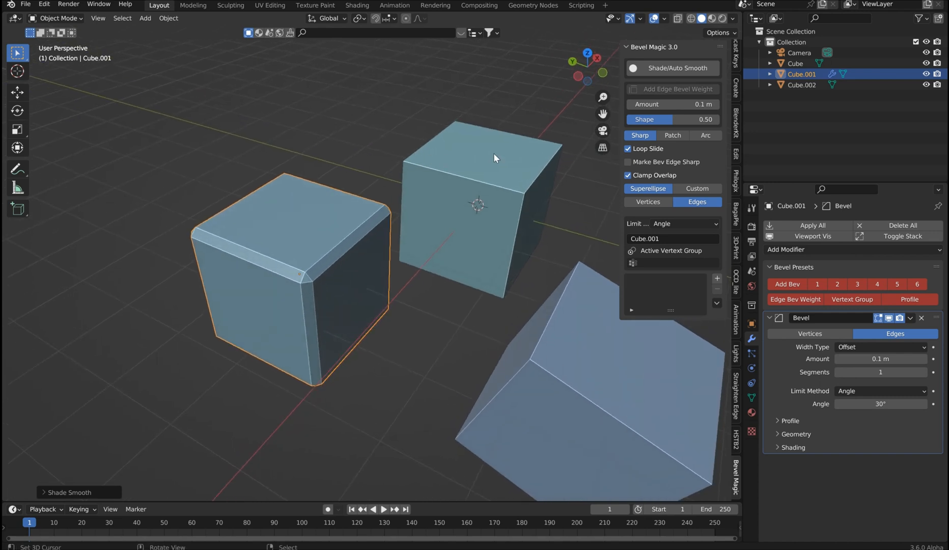
Set the bevel amount to 0.21 m and shape to 0.29, keeping a superellipse edge bevel.
drag(672, 103, 709, 103)
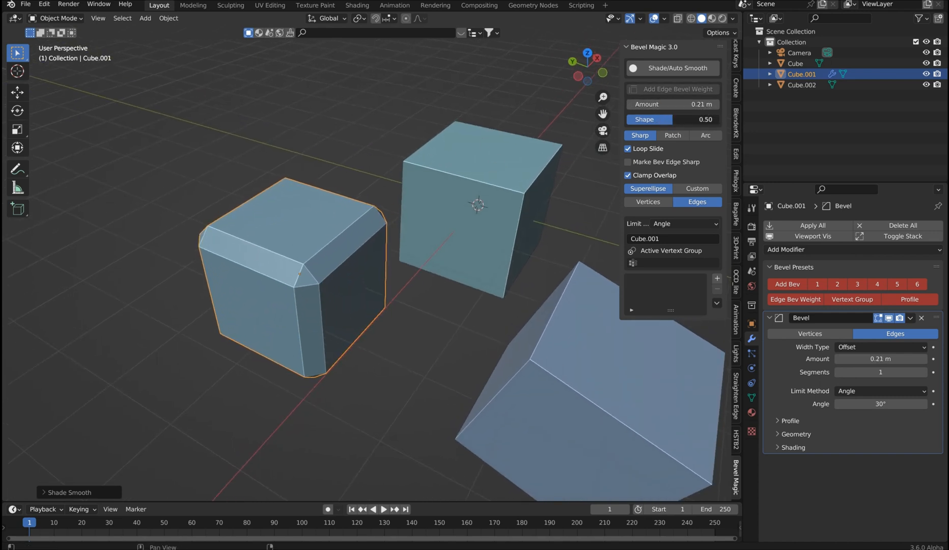
drag(684, 120, 639, 119)
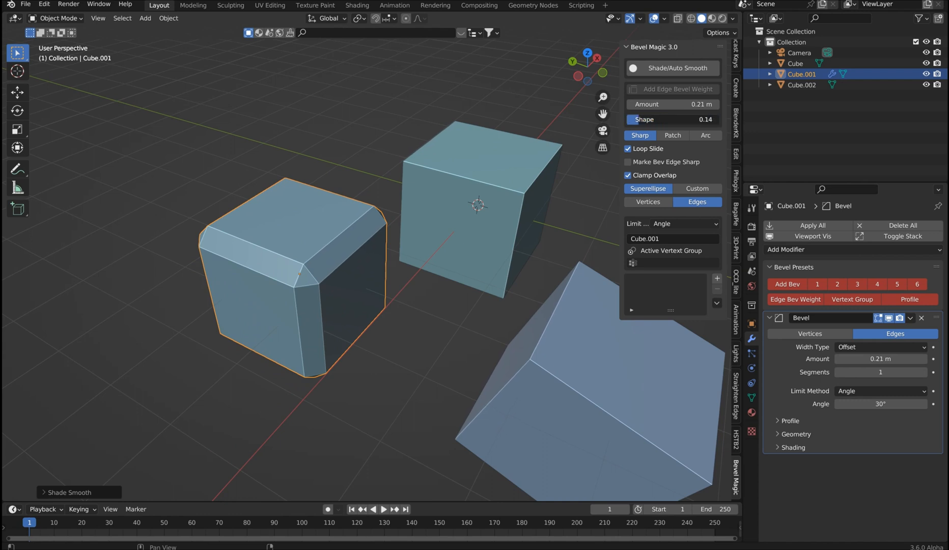
drag(660, 120, 684, 119)
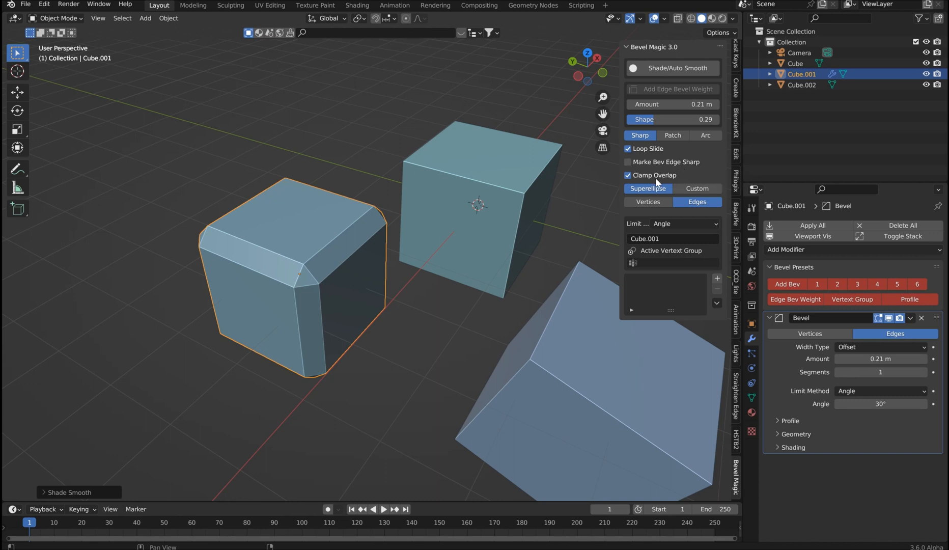
click(696, 189)
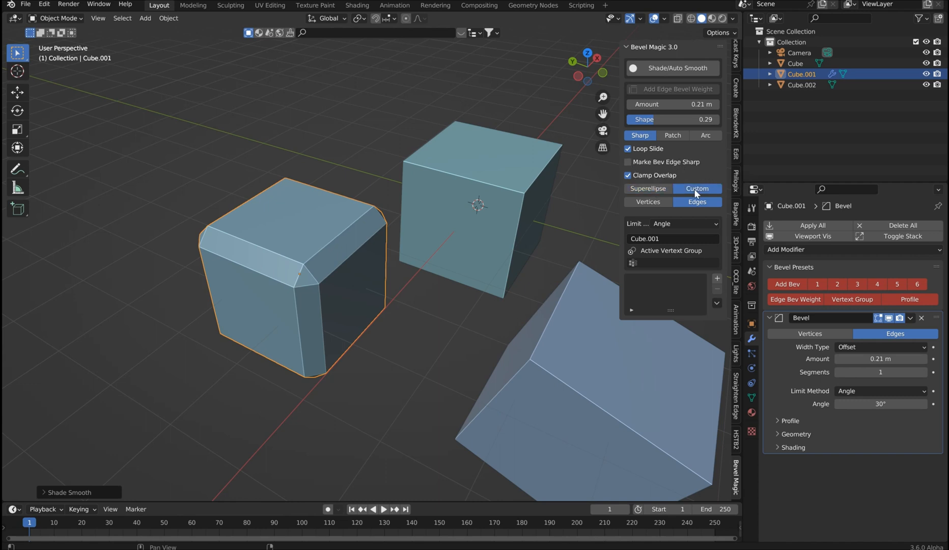
click(647, 189)
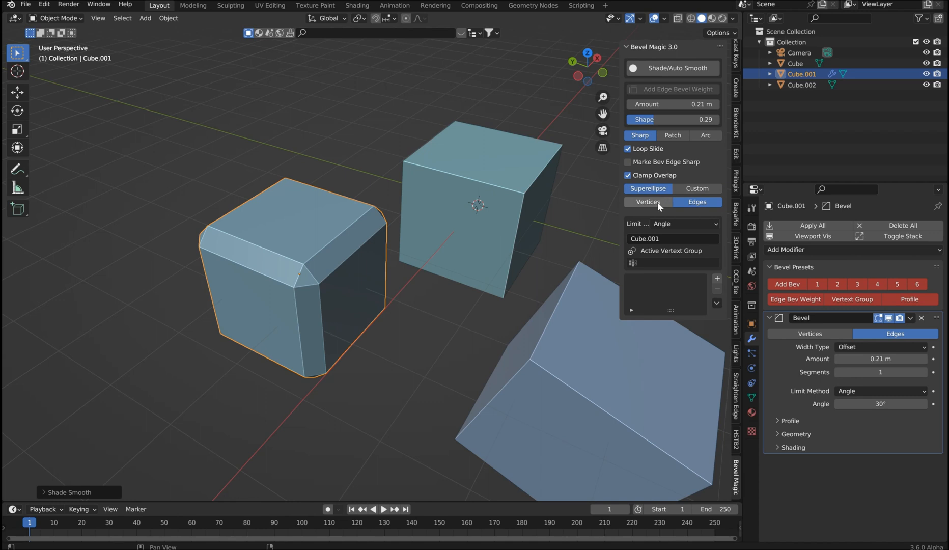
click(696, 201)
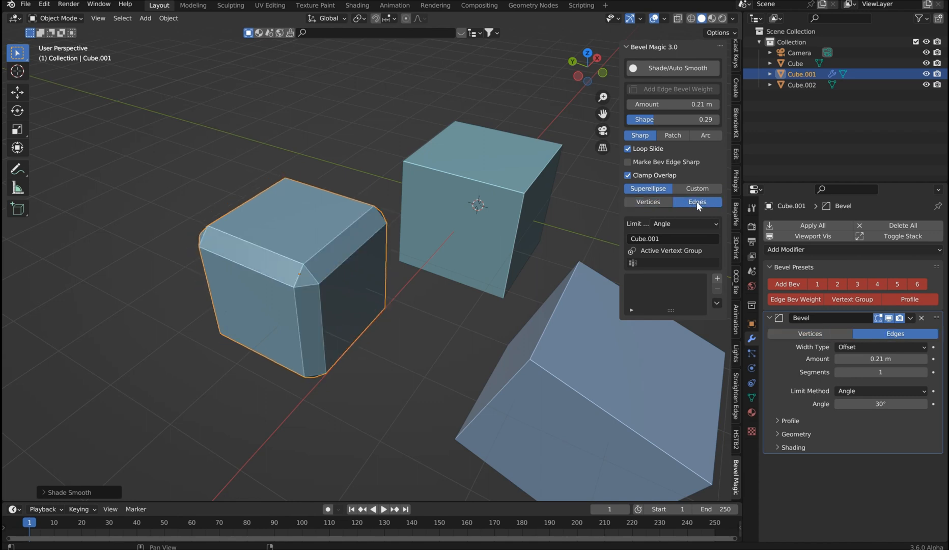
mouse_move(687, 227)
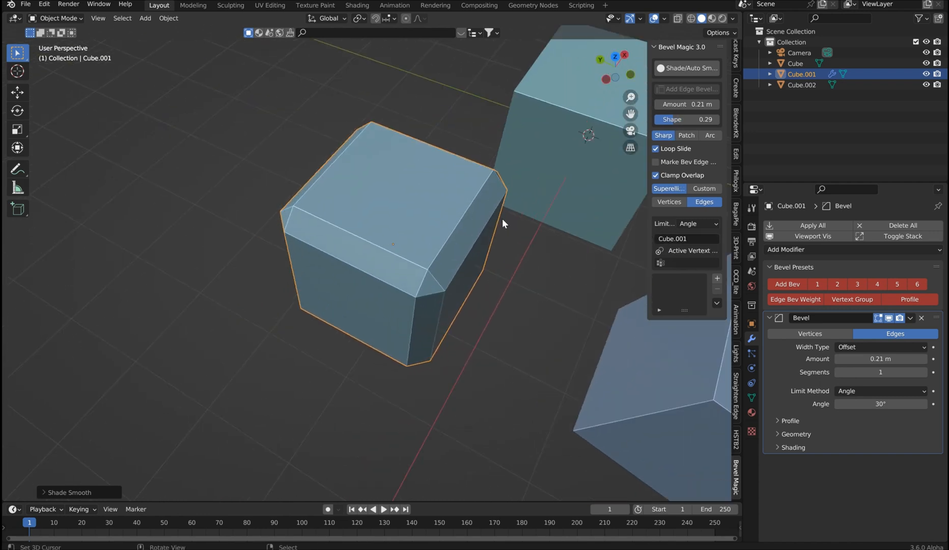
Try the numbered bevel presets, ending on the 10-segment preset.
click(817, 284)
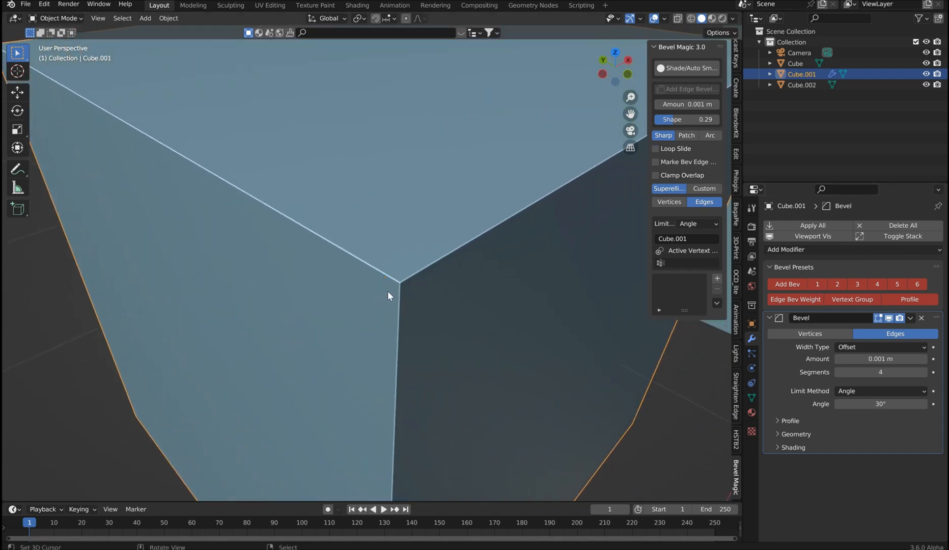
mouse_move(562, 279)
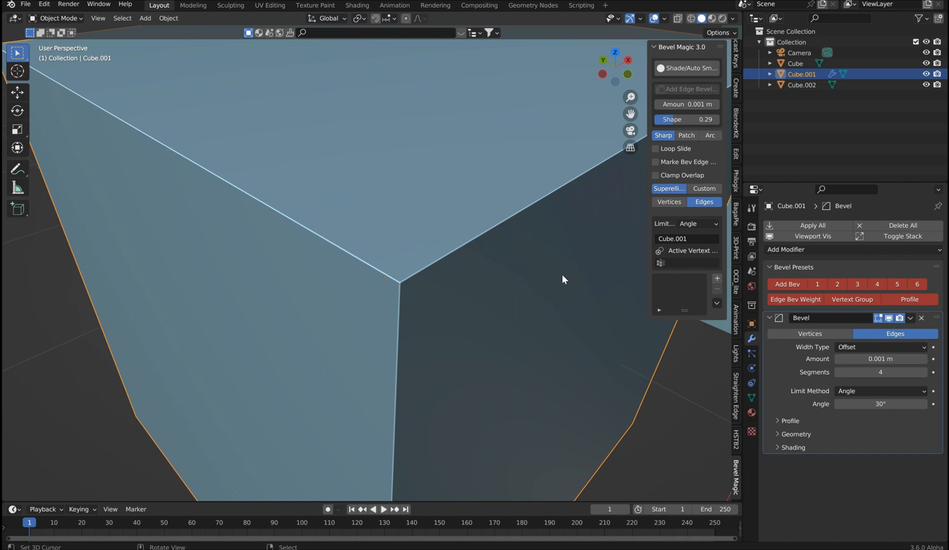
click(837, 284)
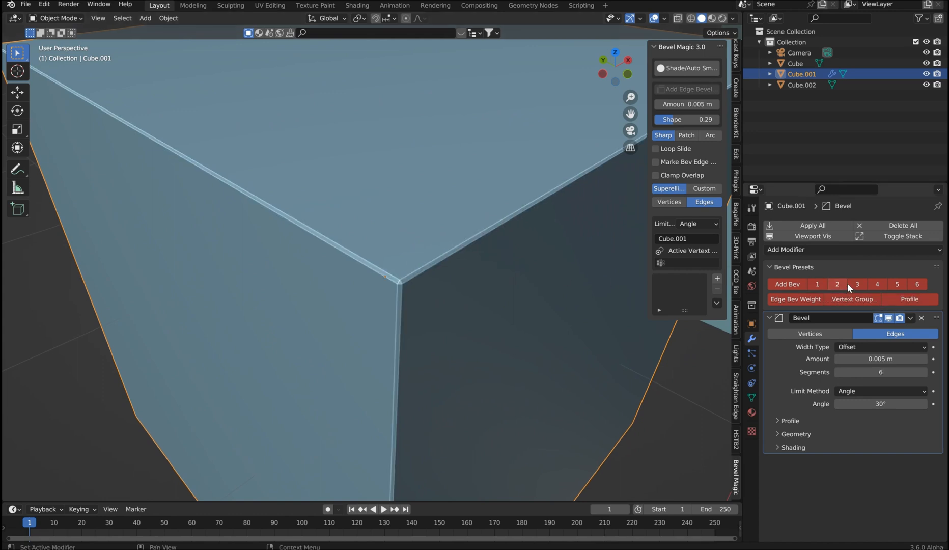
click(916, 284)
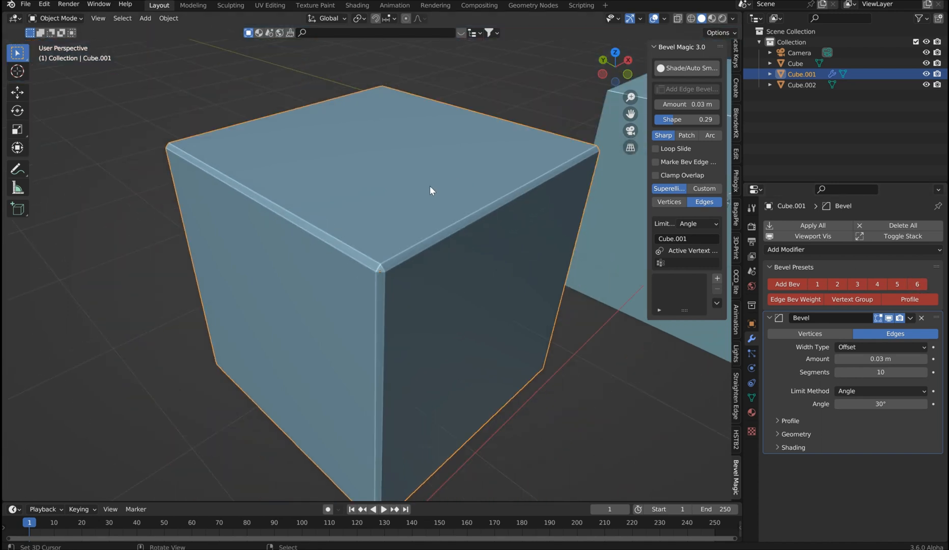
Set the bevel shape to a concave 0.13 and the amount to 0.024 m.
drag(697, 120, 706, 119)
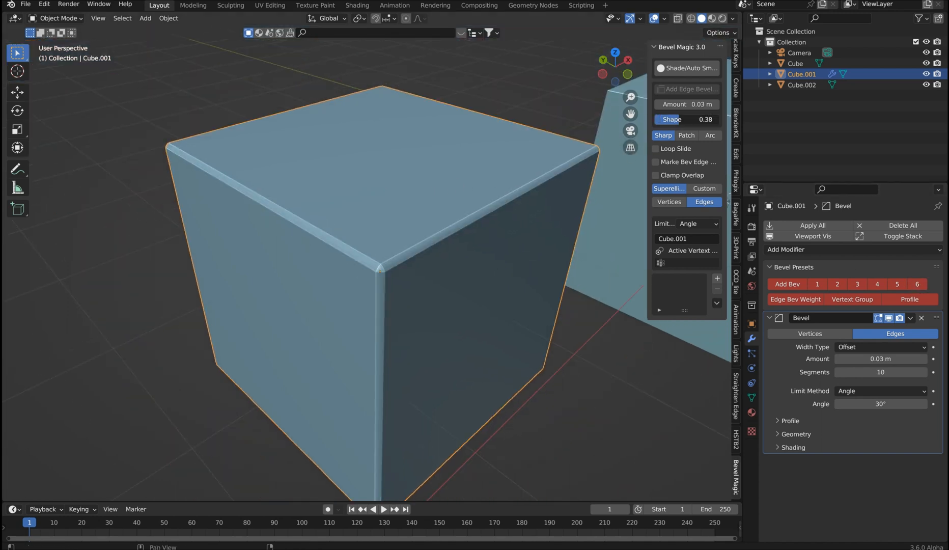
drag(687, 119, 714, 119)
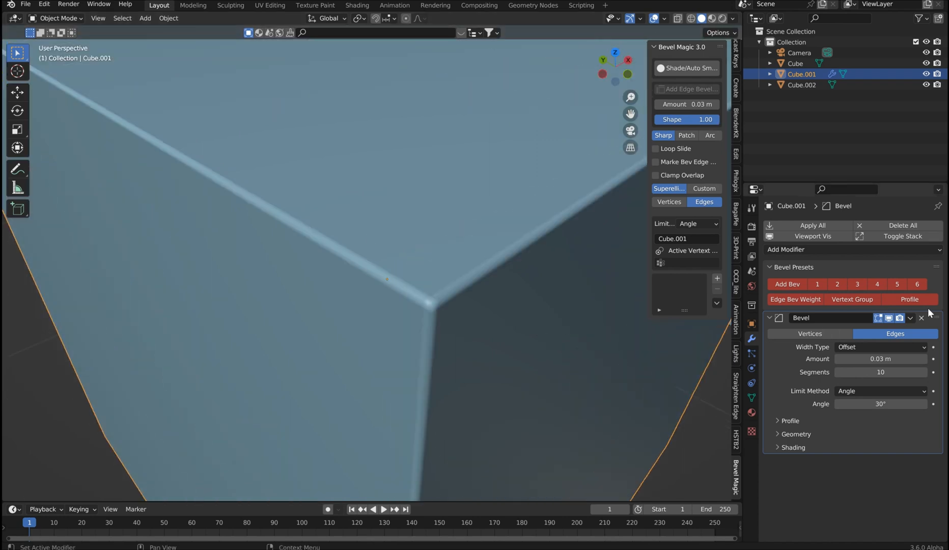
drag(702, 119, 684, 119)
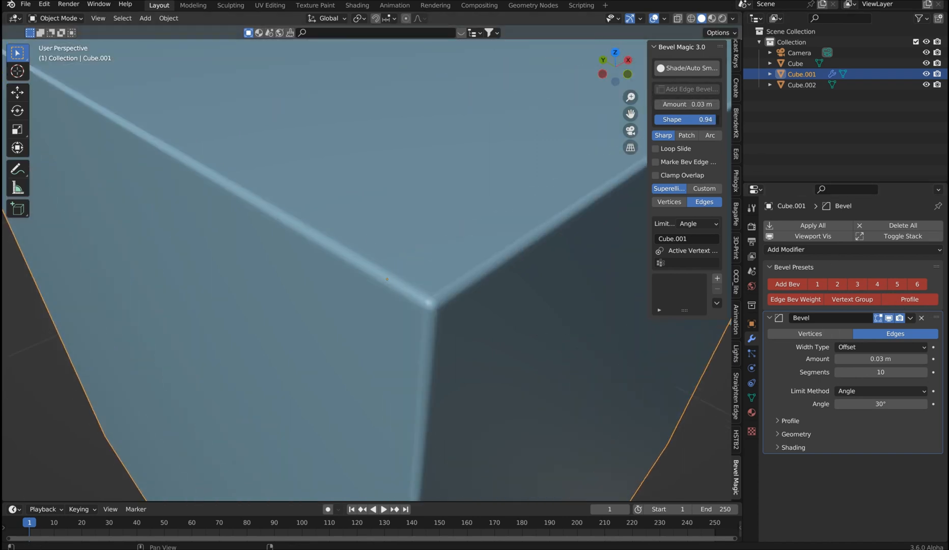
drag(703, 119, 660, 119)
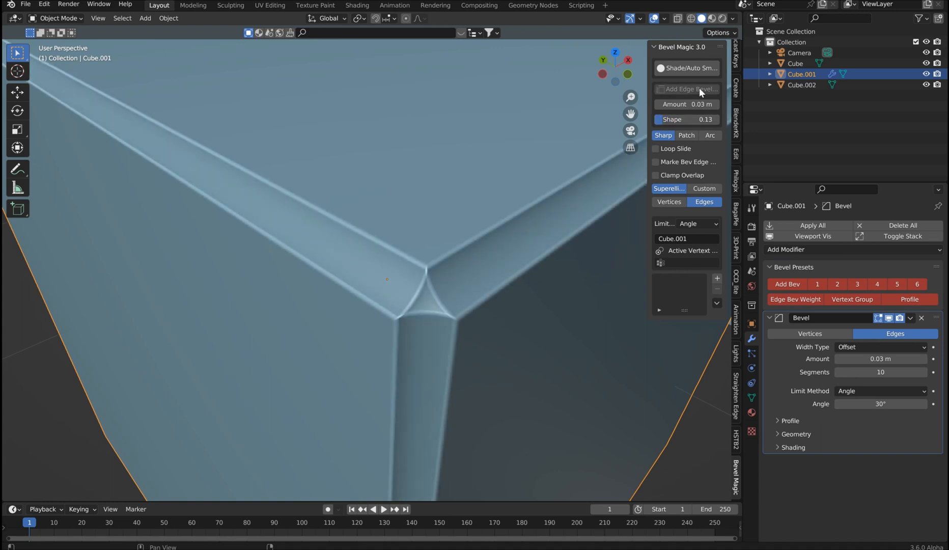
drag(684, 103, 709, 104)
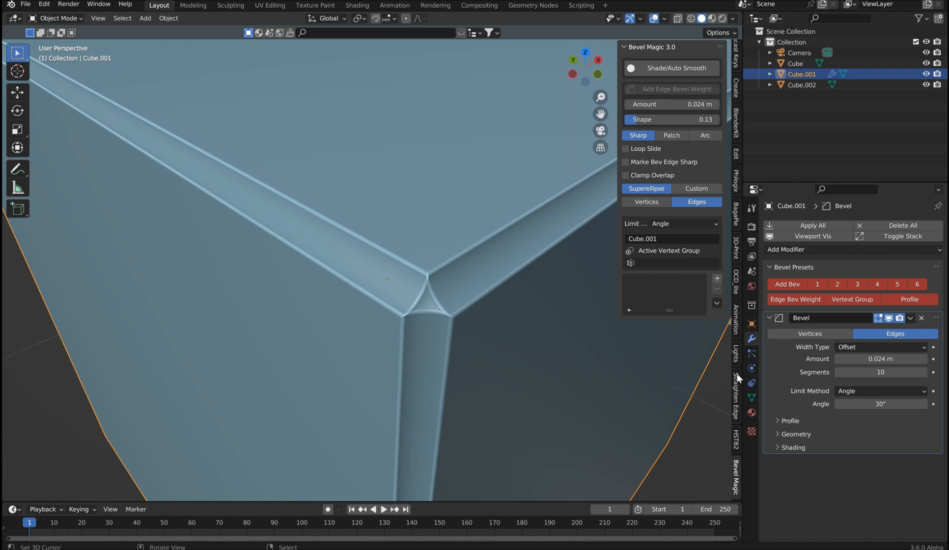
Expand the Geometry settings and try Arc, Patch and Sharp outer miters on Cube.001.
click(795, 434)
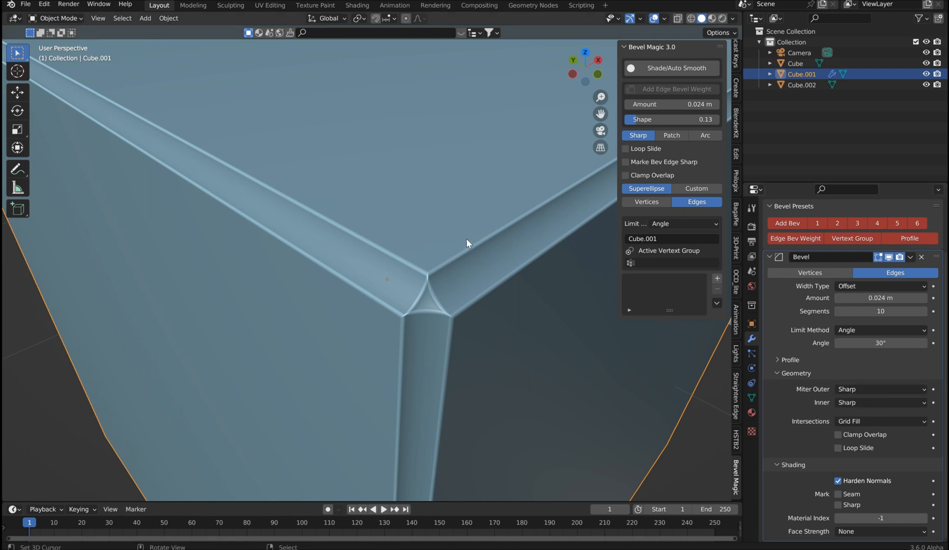
mouse_move(478, 182)
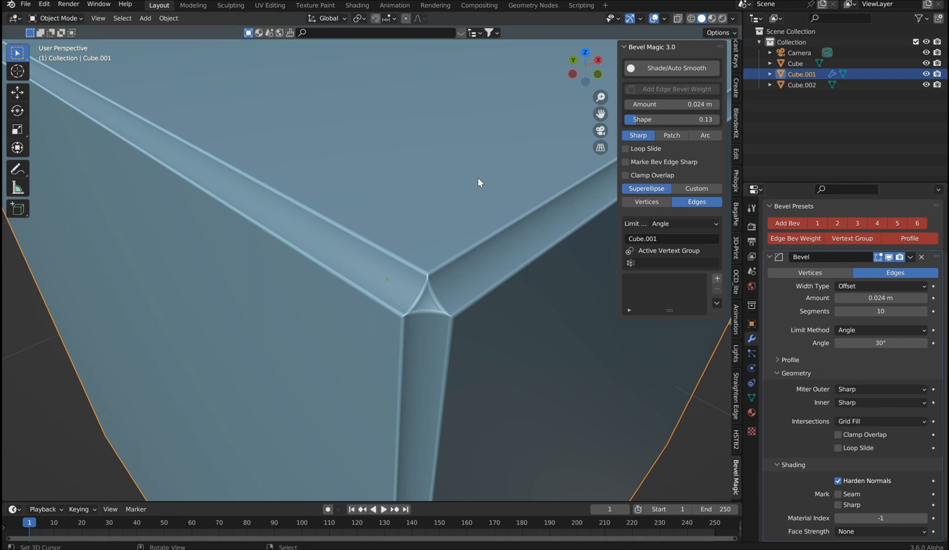
click(705, 135)
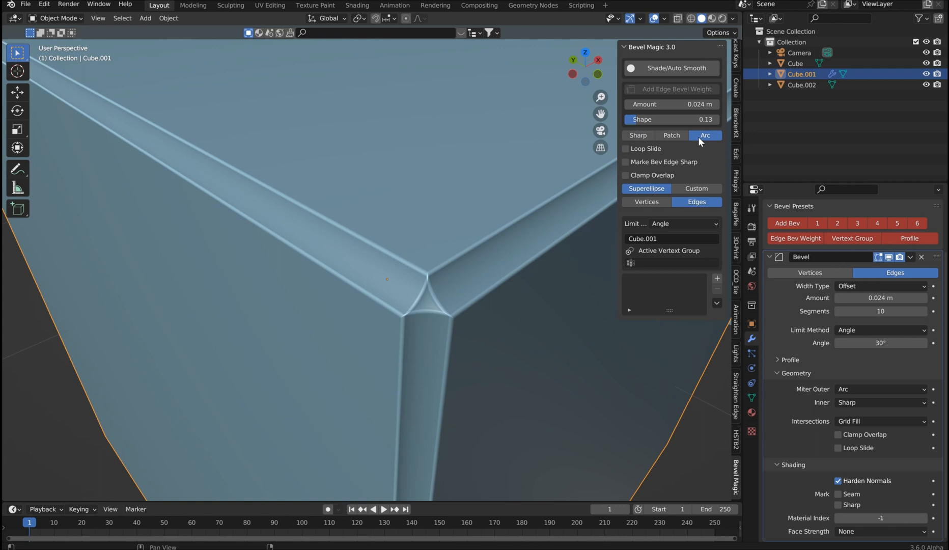
click(671, 135)
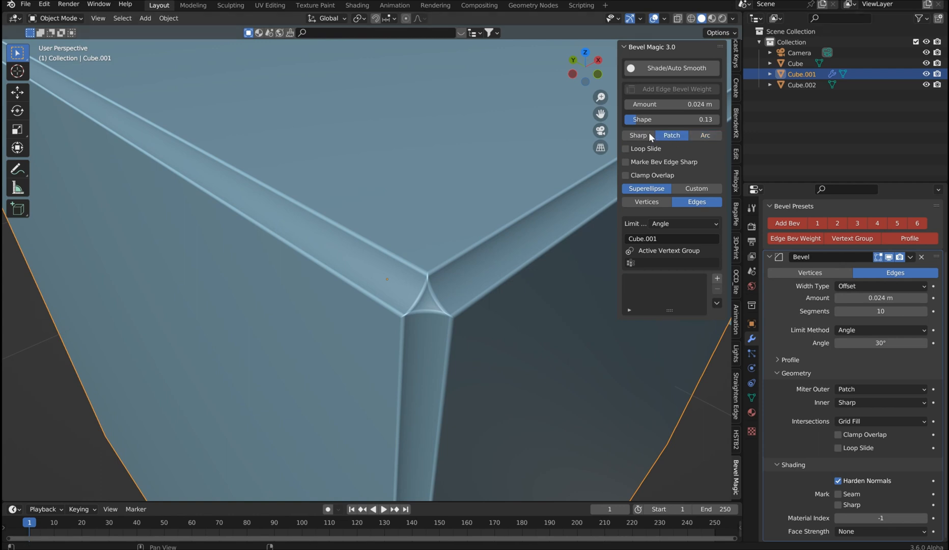
click(639, 135)
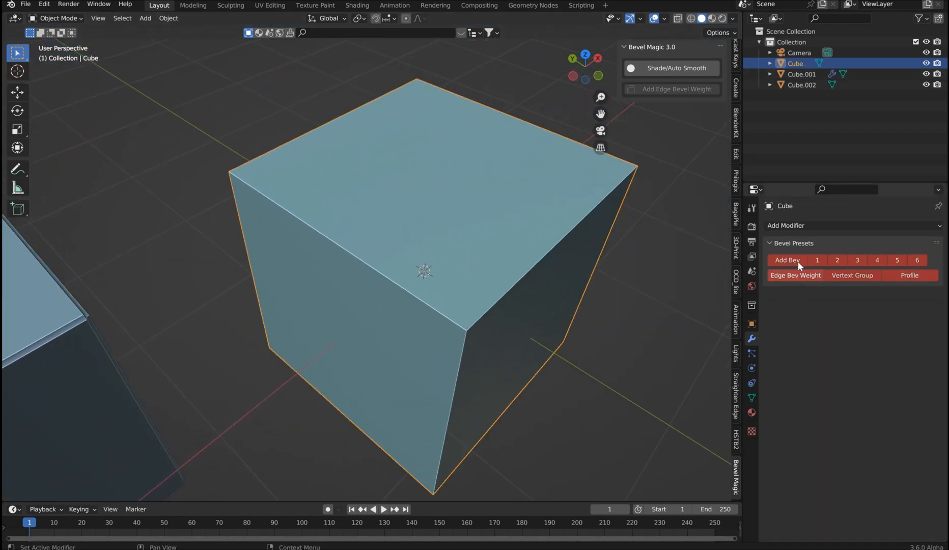
Add a weight-limited Bevel to the Cube, weight one top edge at 1.0, exit Edit Mode.
click(787, 260)
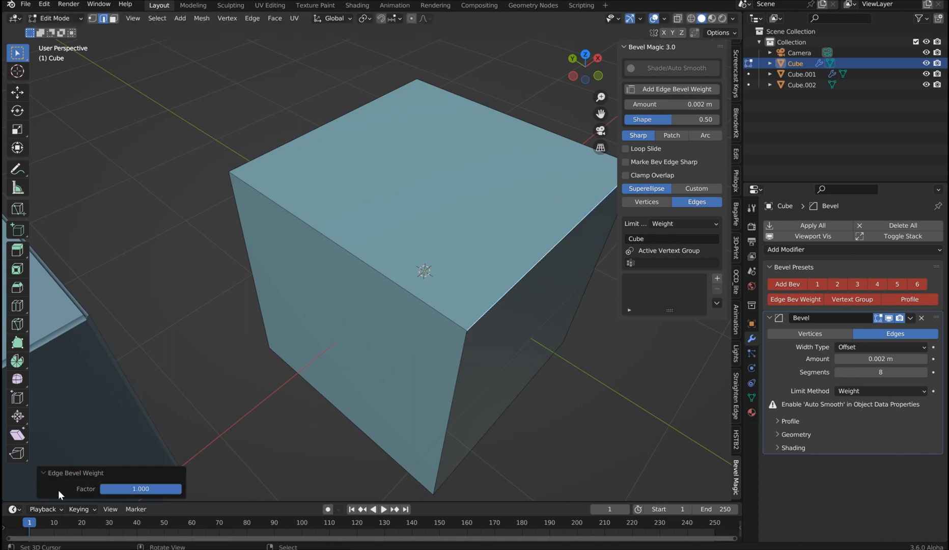
mouse_move(170, 496)
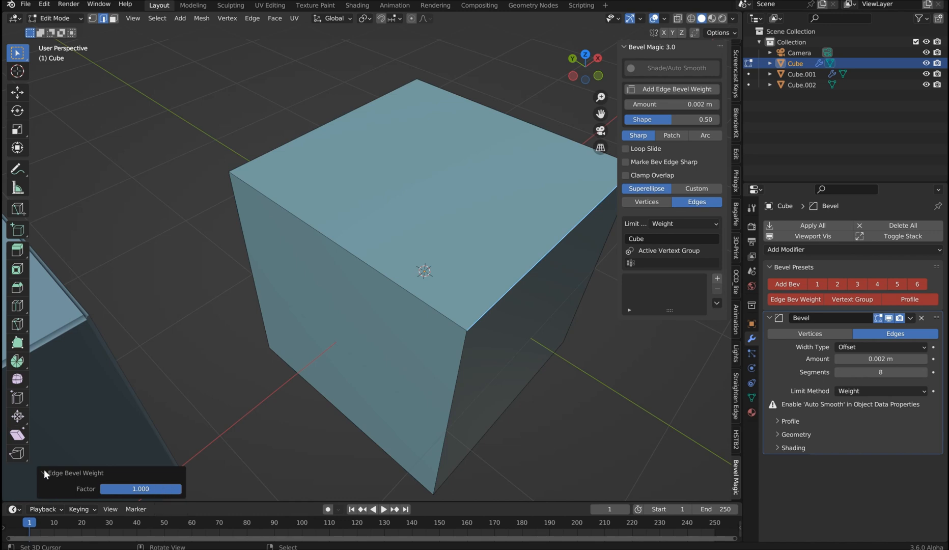
mouse_move(69, 498)
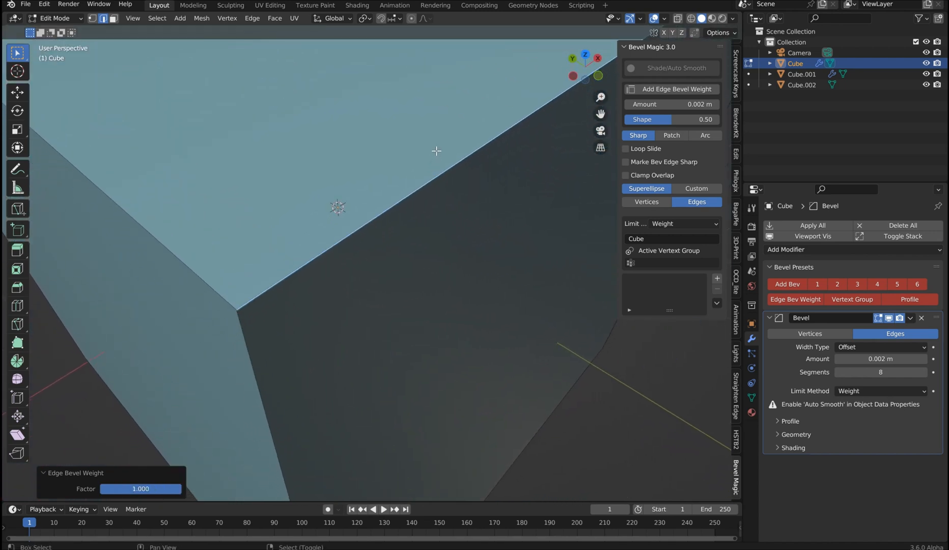
click(732, 19)
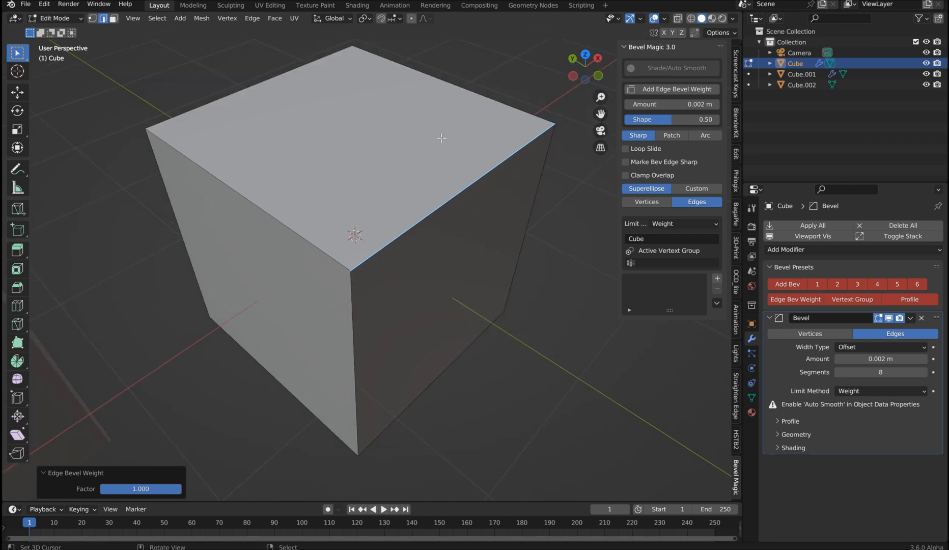
mouse_move(435, 153)
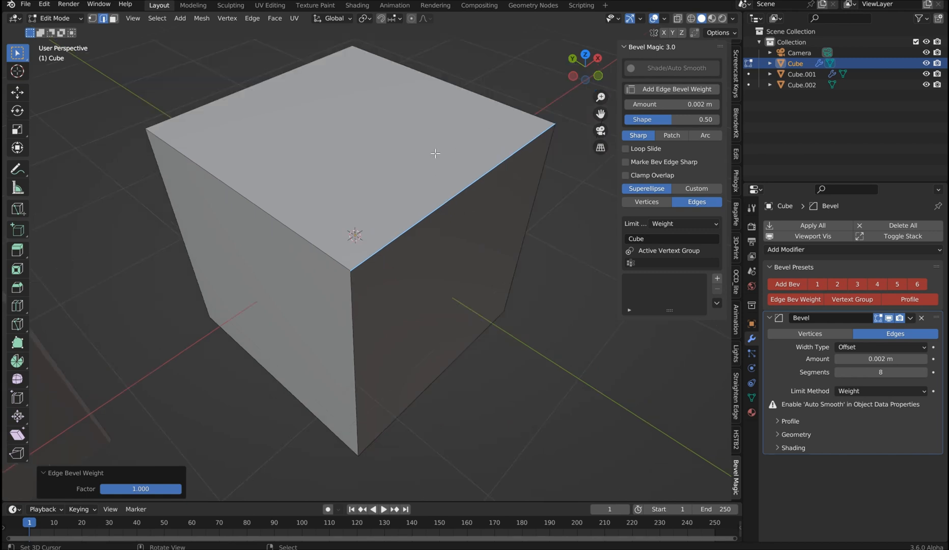
key(Tab)
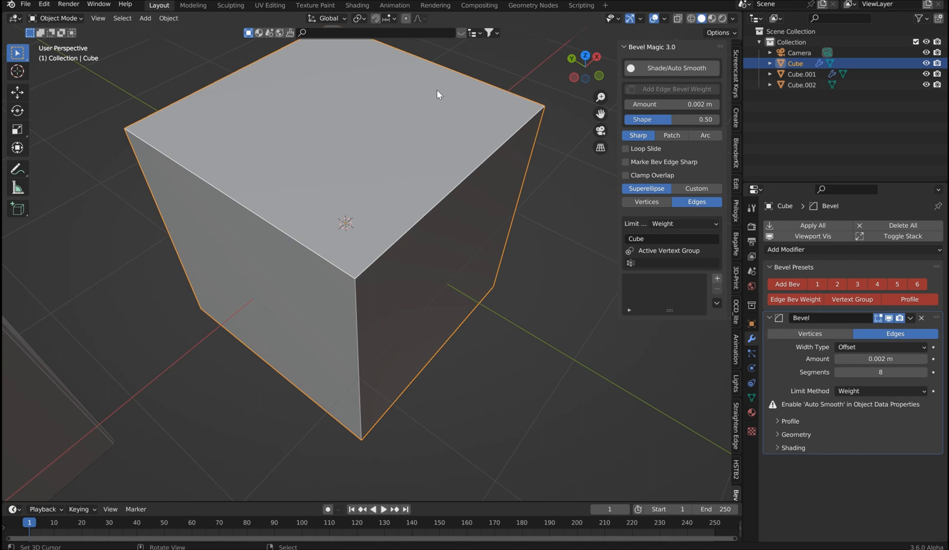
Make the Cube's bevel a wide concave 0.58 m, 34-segment bevel with shape 0.12.
drag(439, 93, 534, 247)
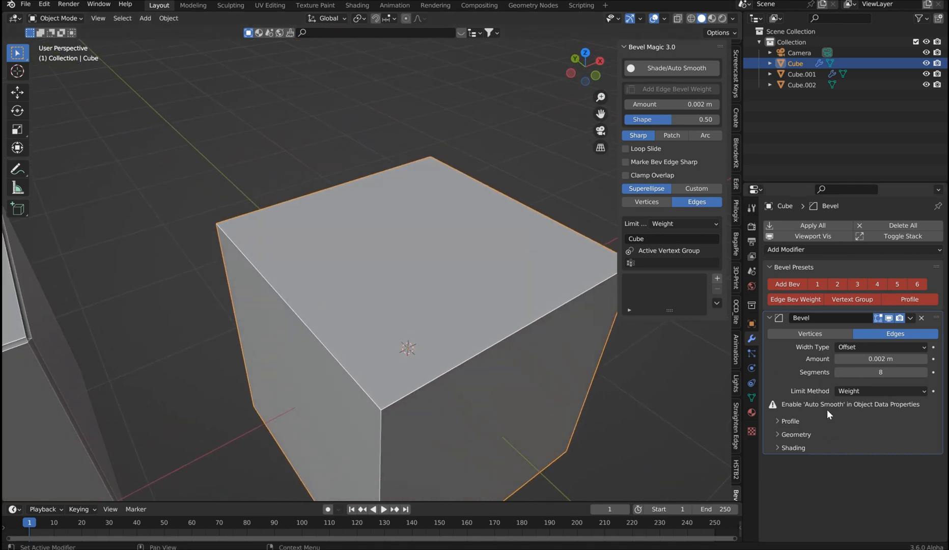
click(671, 67)
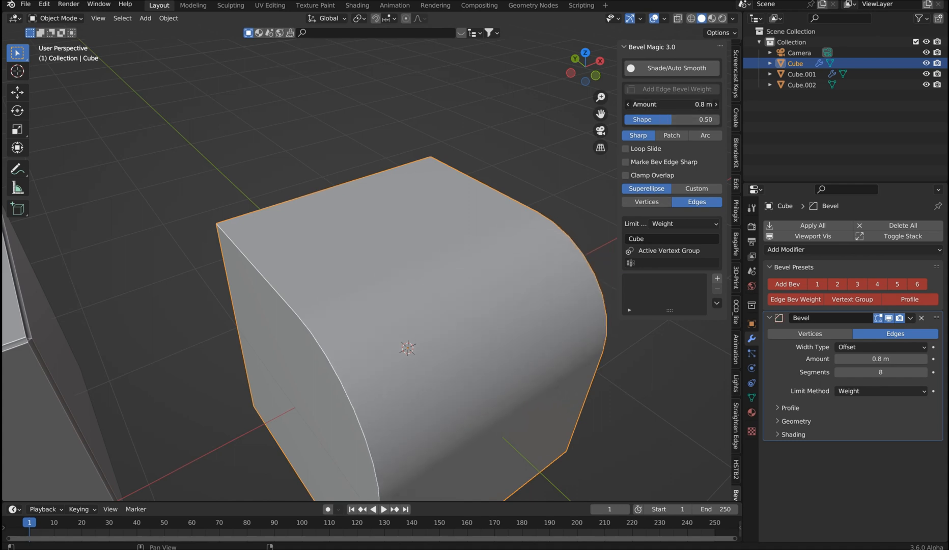
drag(678, 104, 642, 104)
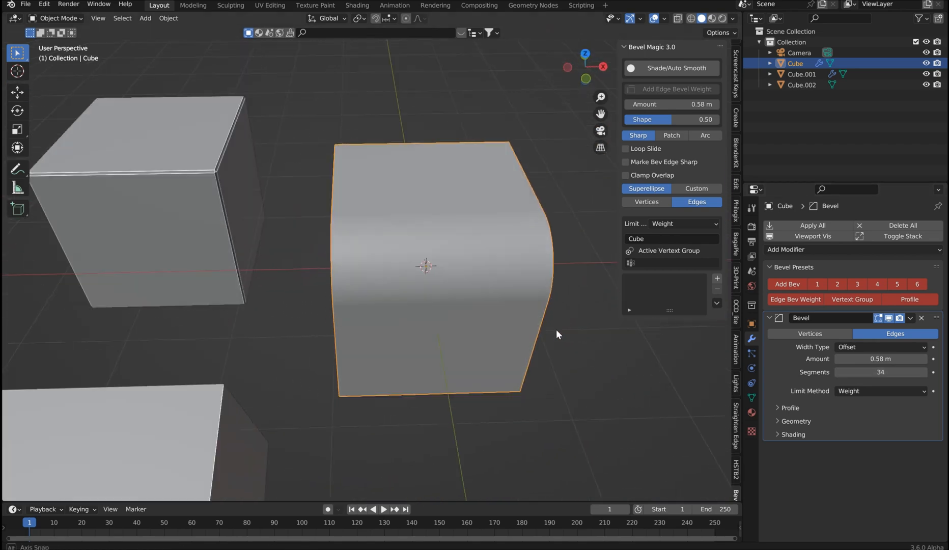
drag(558, 334, 515, 314)
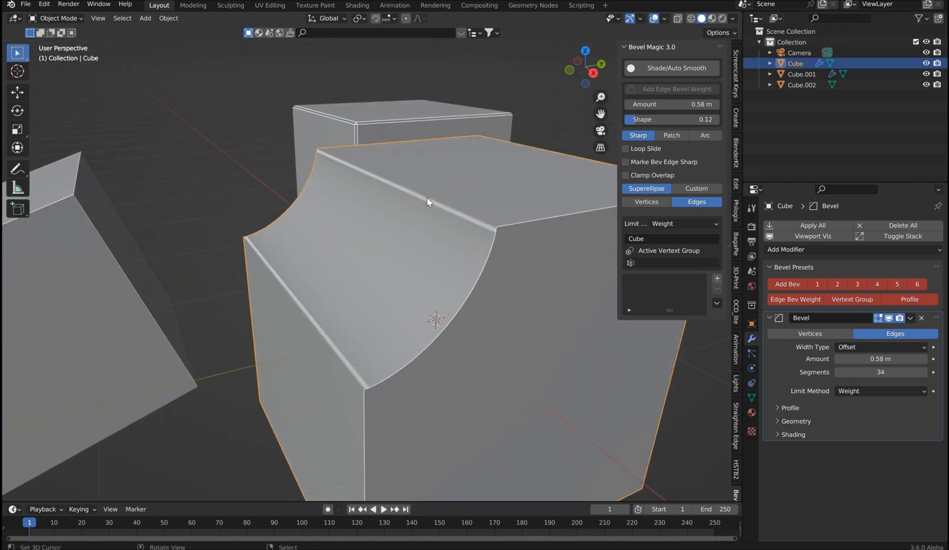
mouse_move(433, 234)
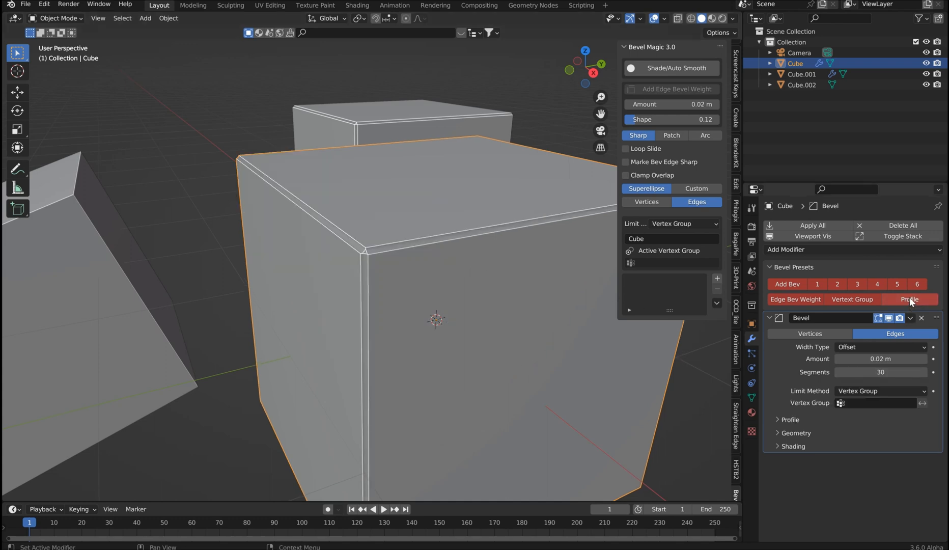
Apply the Profile preset: 30° angle limit, 0.001 m width, 4 segments, custom profile.
click(790, 419)
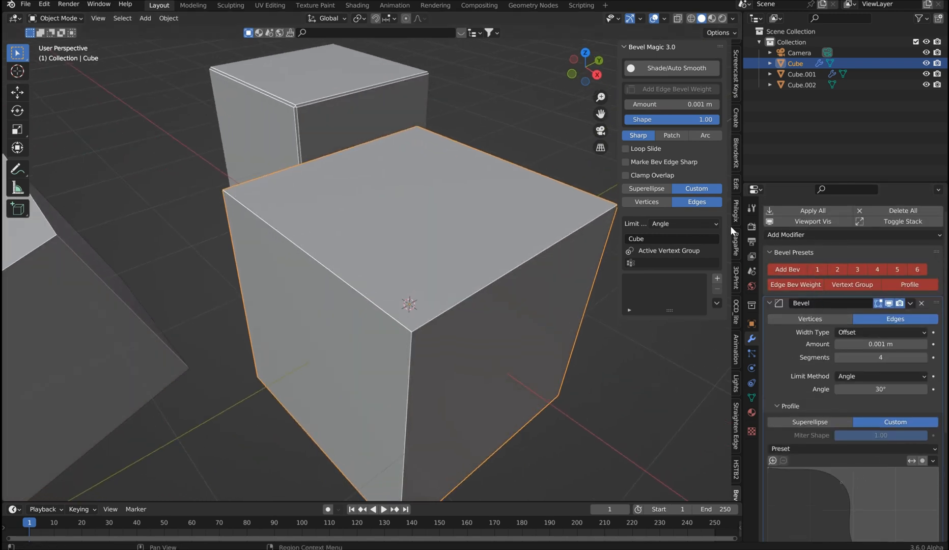
Switch to a superellipse profile and apply the 0.03 m, 10-segment bevel preset.
click(646, 188)
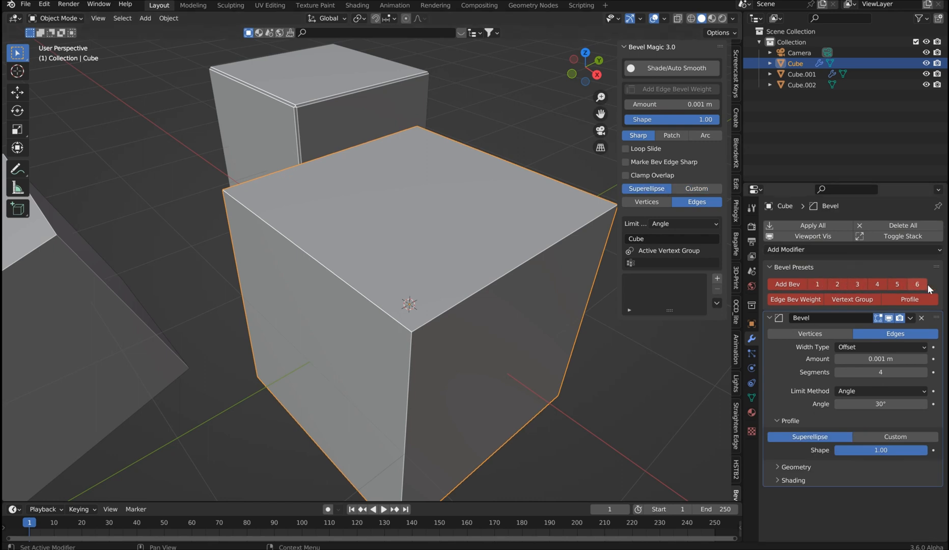
click(877, 284)
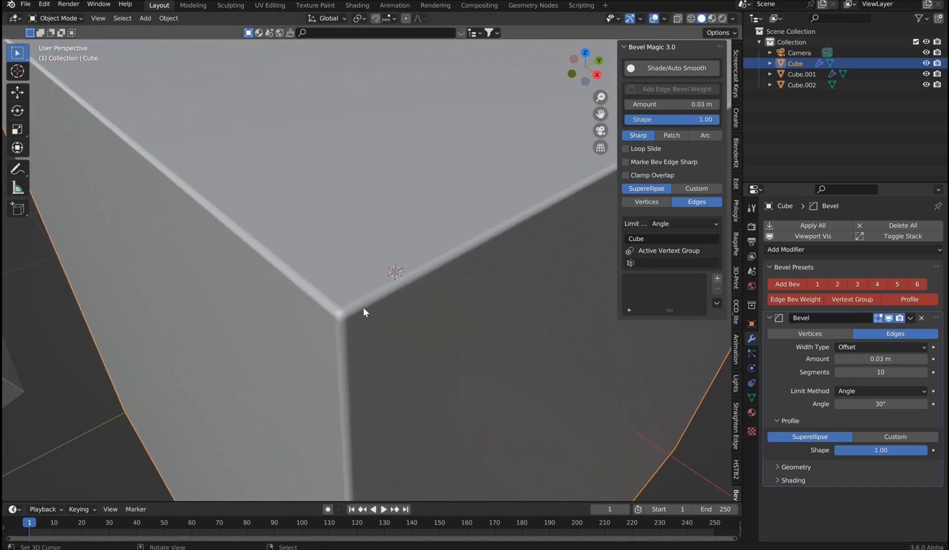
key(KP_1)
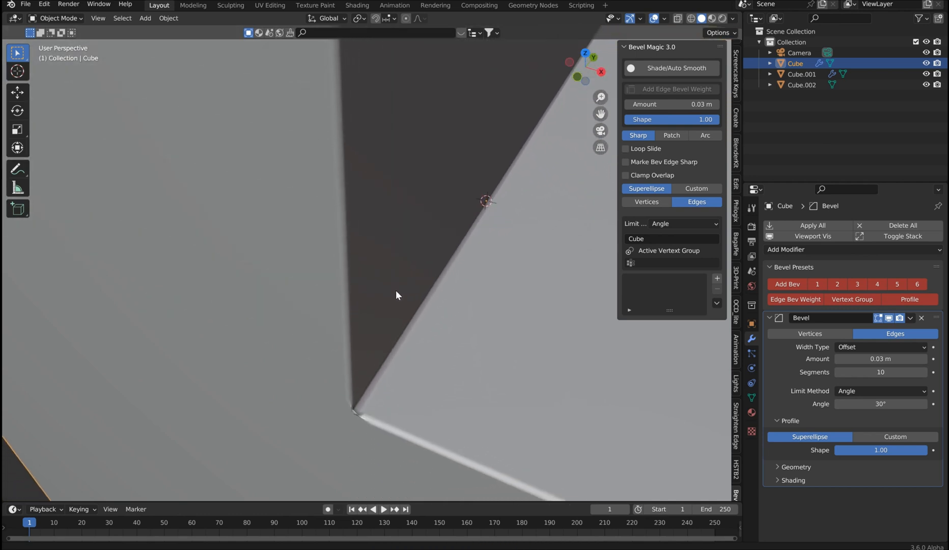
Compare outer miter styles and settle on Arc for the bevel corners.
click(705, 135)
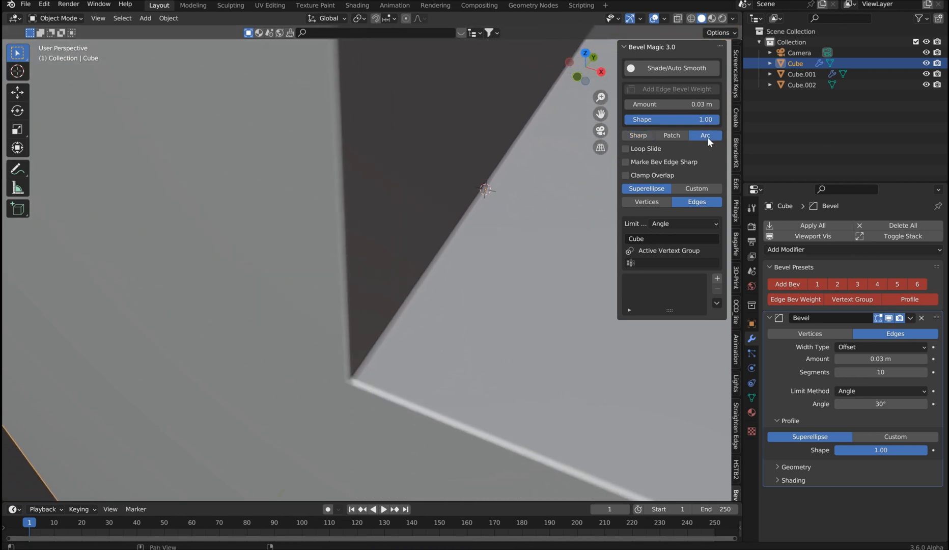
click(638, 135)
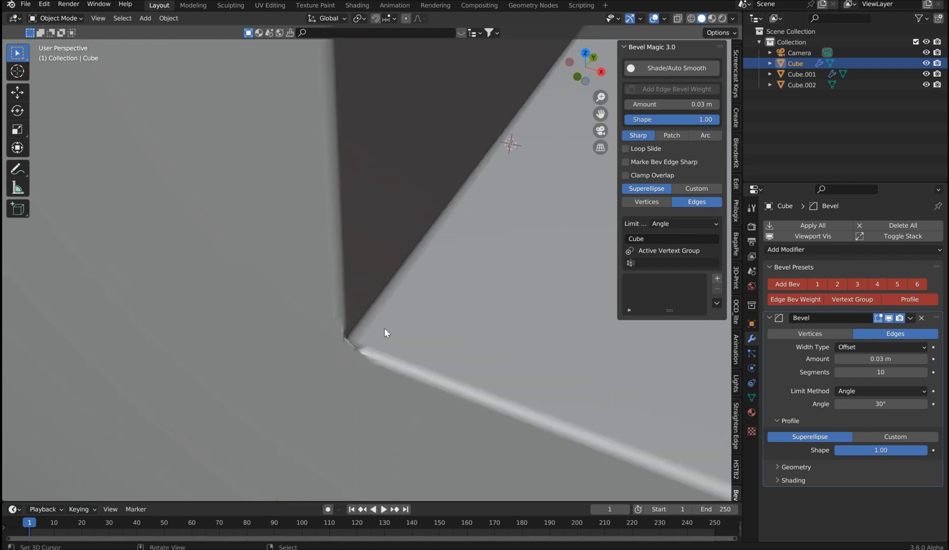
click(705, 135)
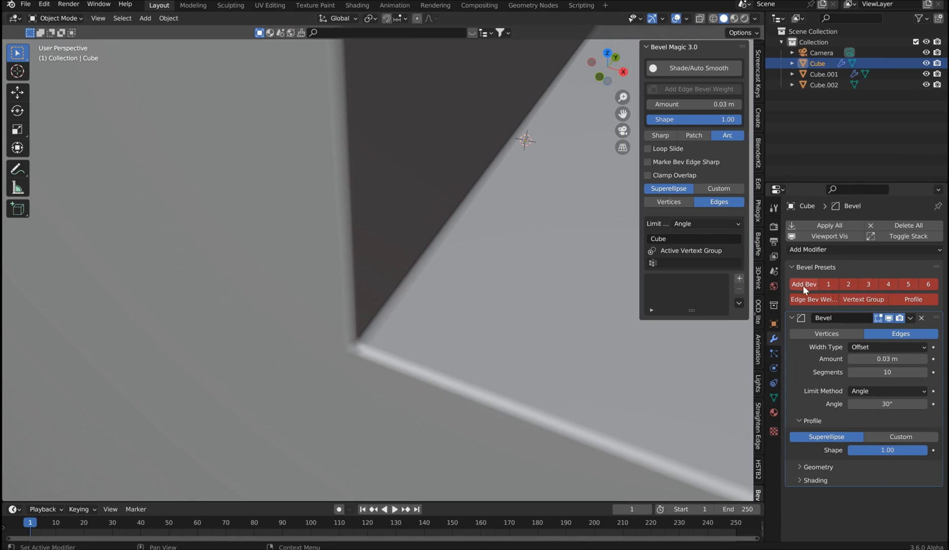
Add a vertex group through the Bevel Magic panel and rename it 'New Edge'.
click(808, 249)
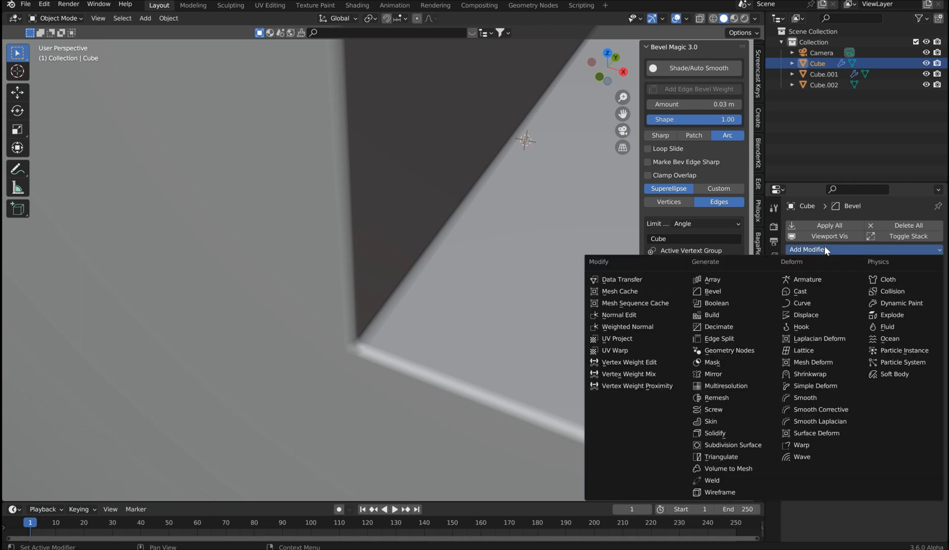
click(712, 292)
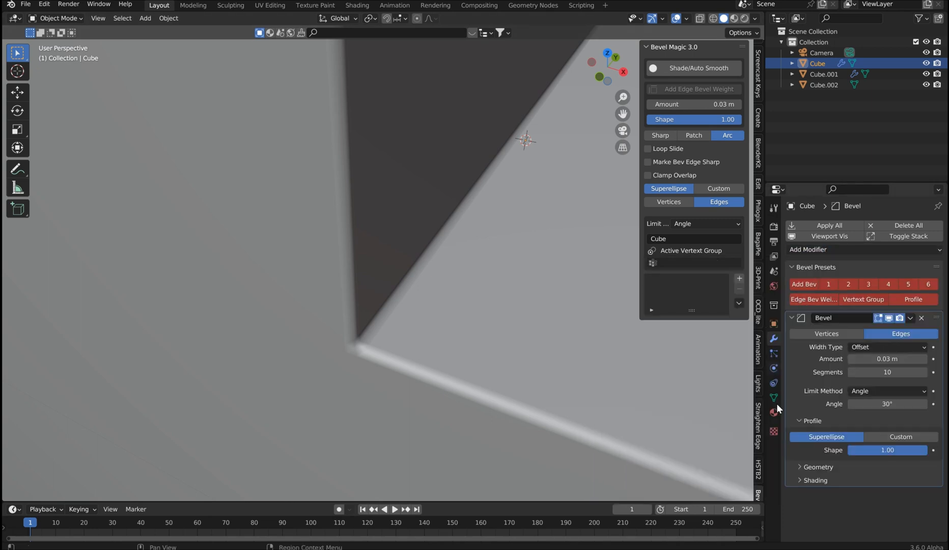
click(774, 398)
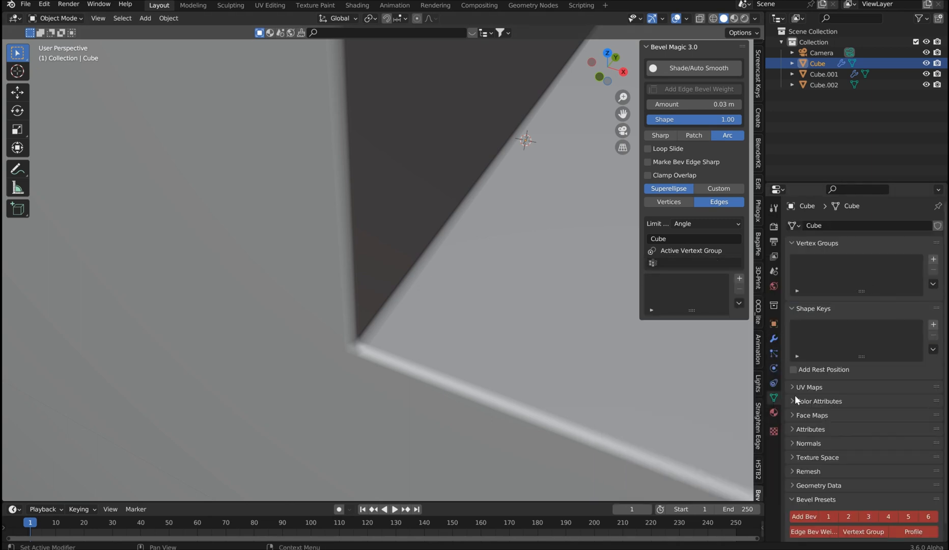
click(774, 339)
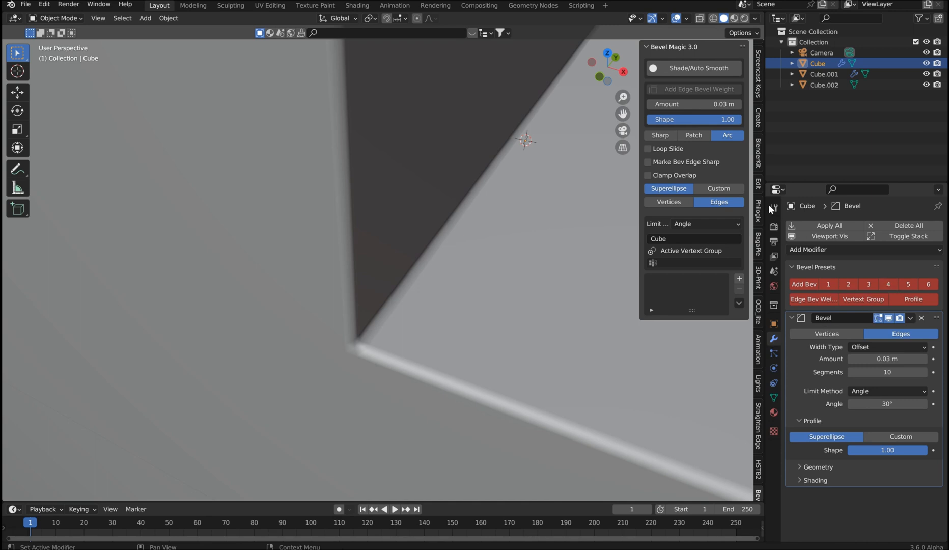
mouse_move(694, 135)
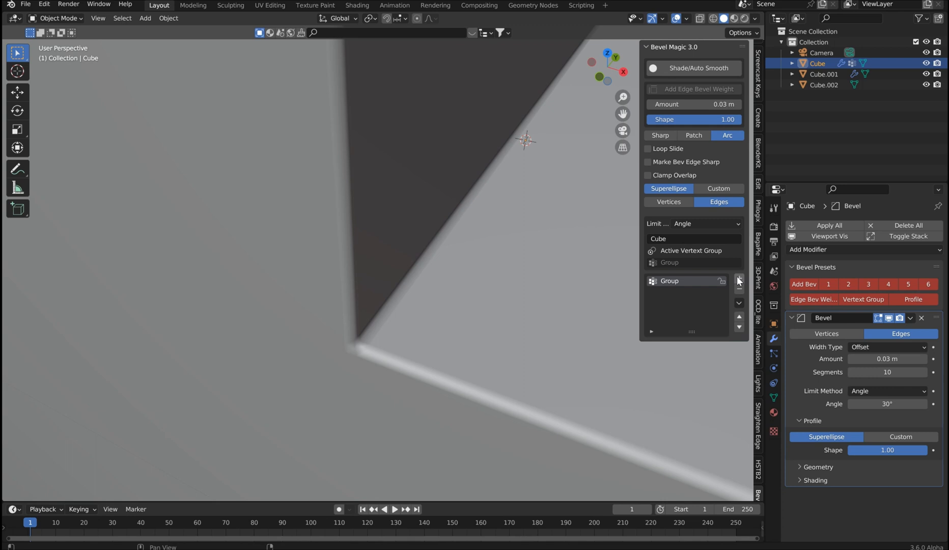
double_click(684, 280)
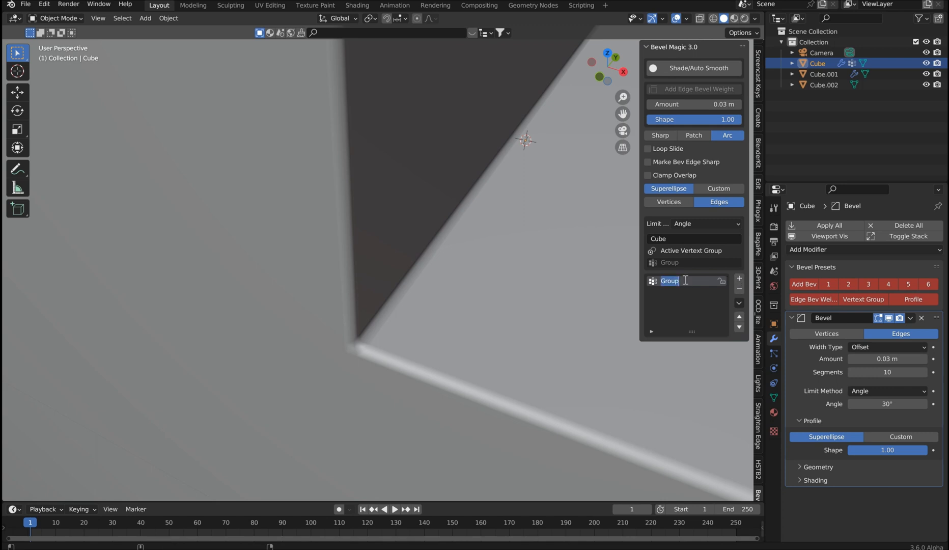
text(New Edge)
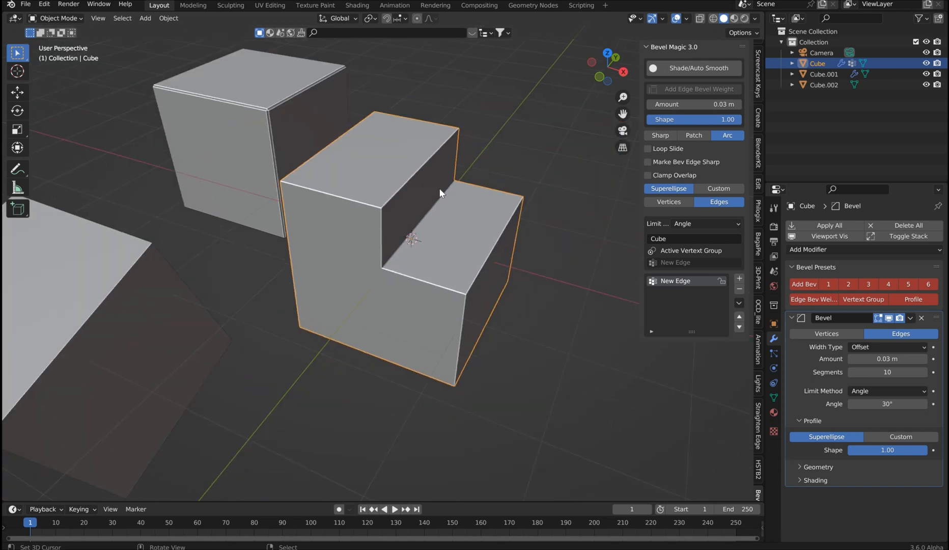
mouse_move(433, 227)
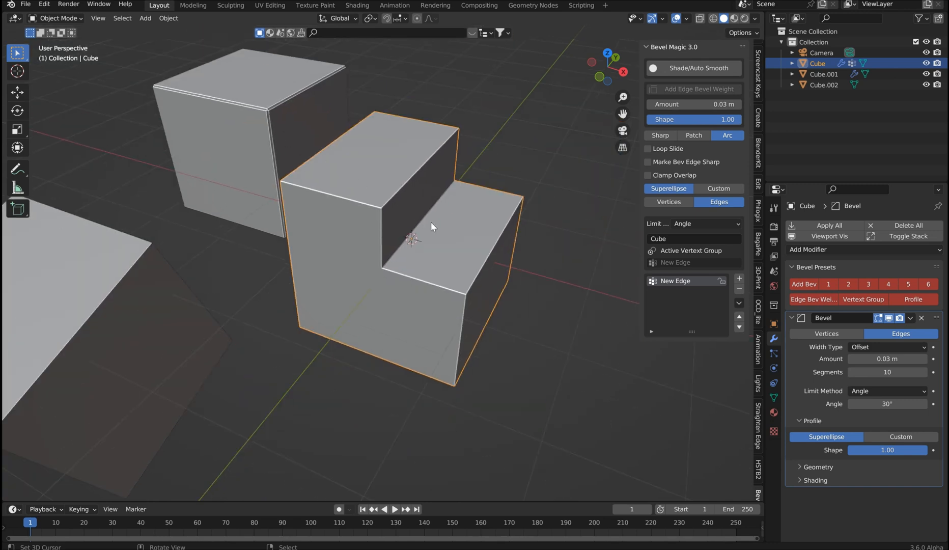
Enter Edit Mode on Cube.001 and reset its bevel to 0.001 m with 4 segments.
key(Tab)
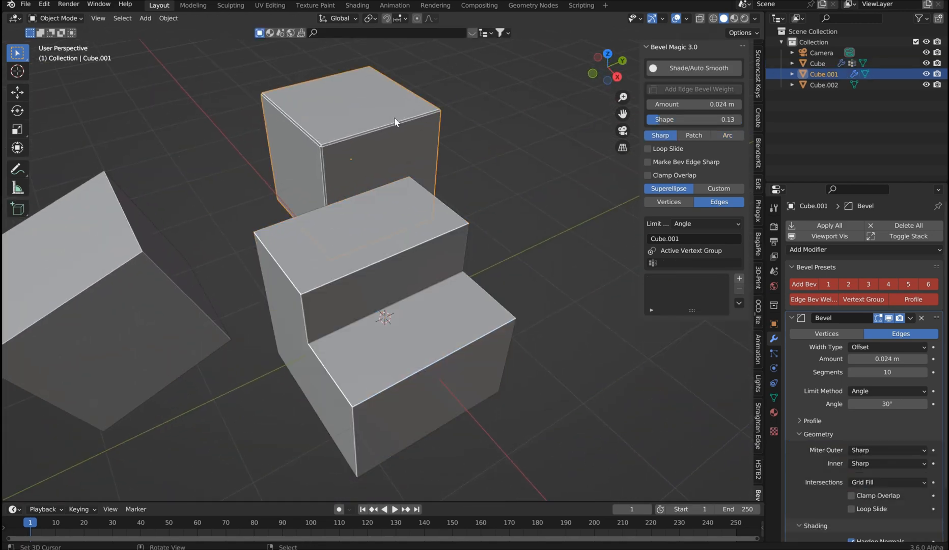
key(Tab)
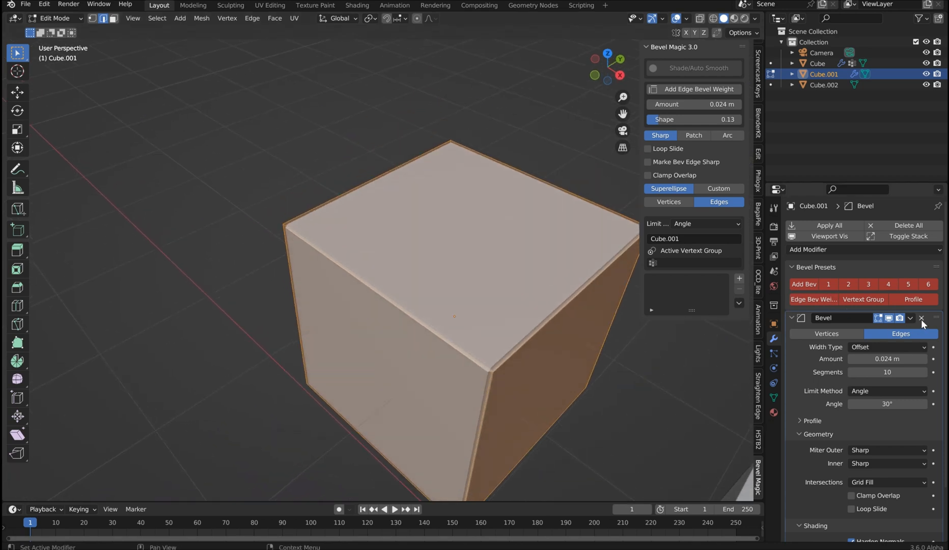
click(828, 284)
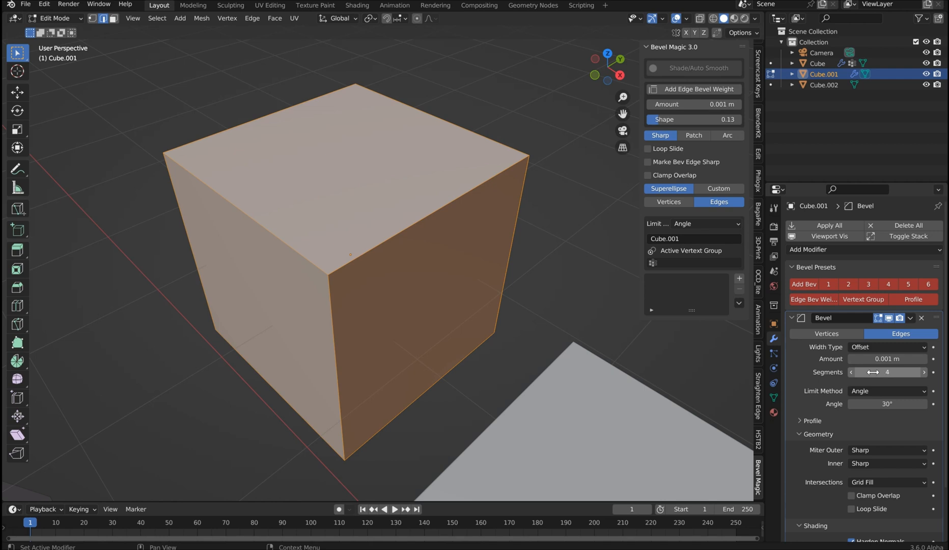
click(888, 284)
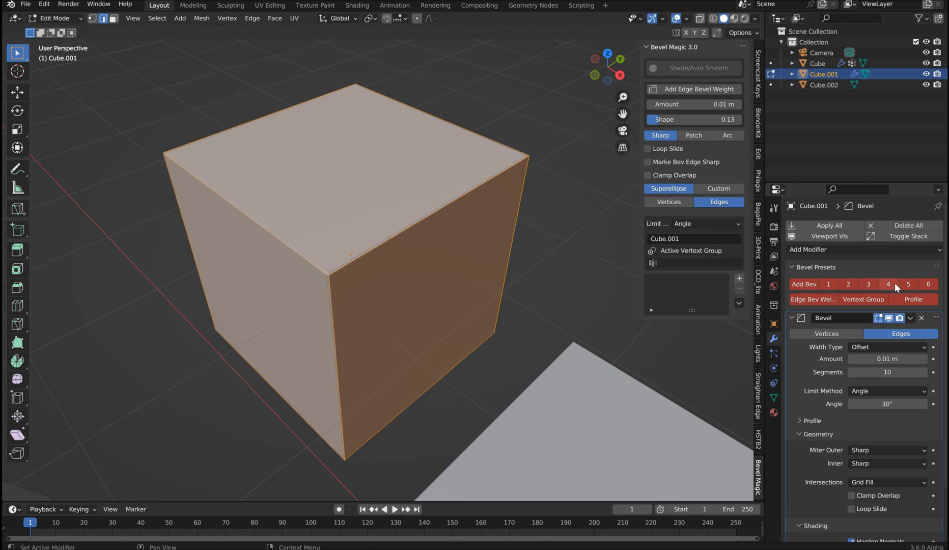
click(927, 285)
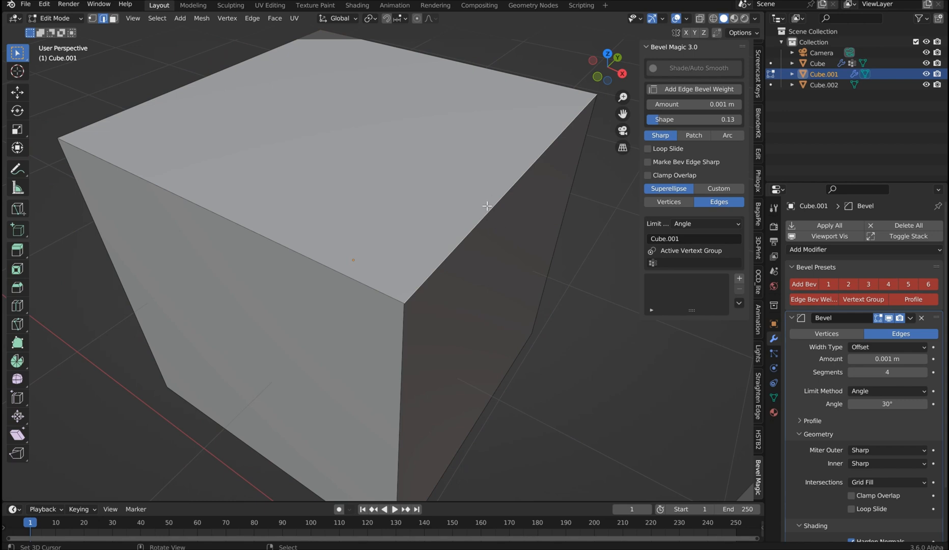
Add a 'New Edge' vertex group and bevel that edge at 0.84 m with 30 segments.
click(738, 278)
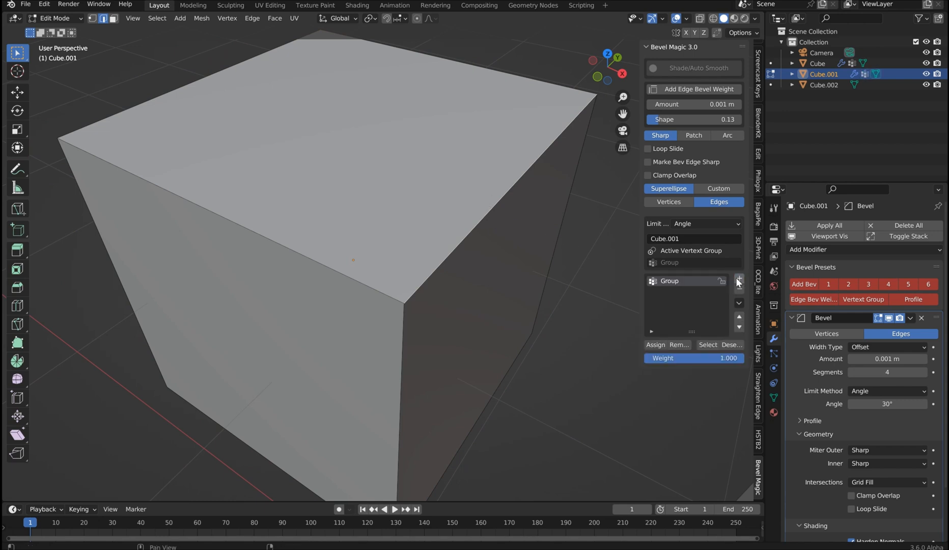
mouse_move(689, 263)
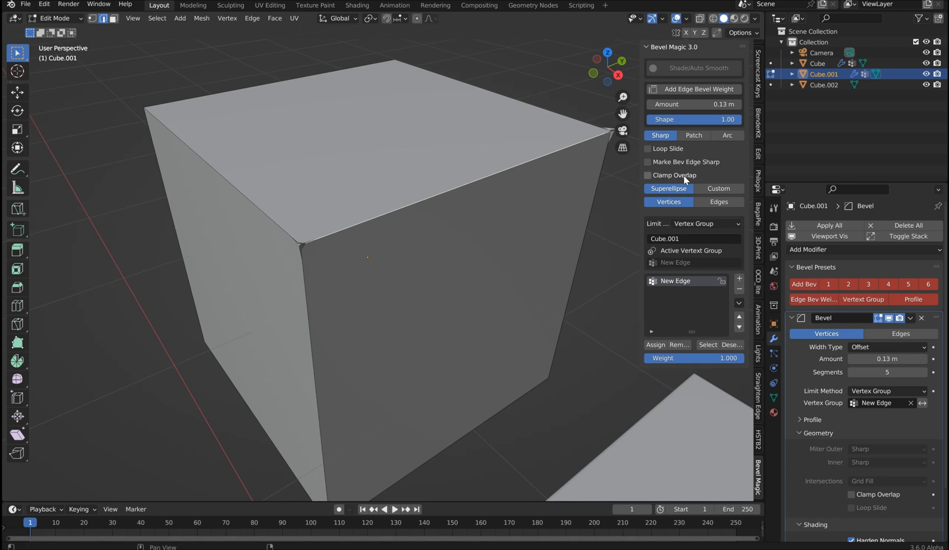
click(718, 202)
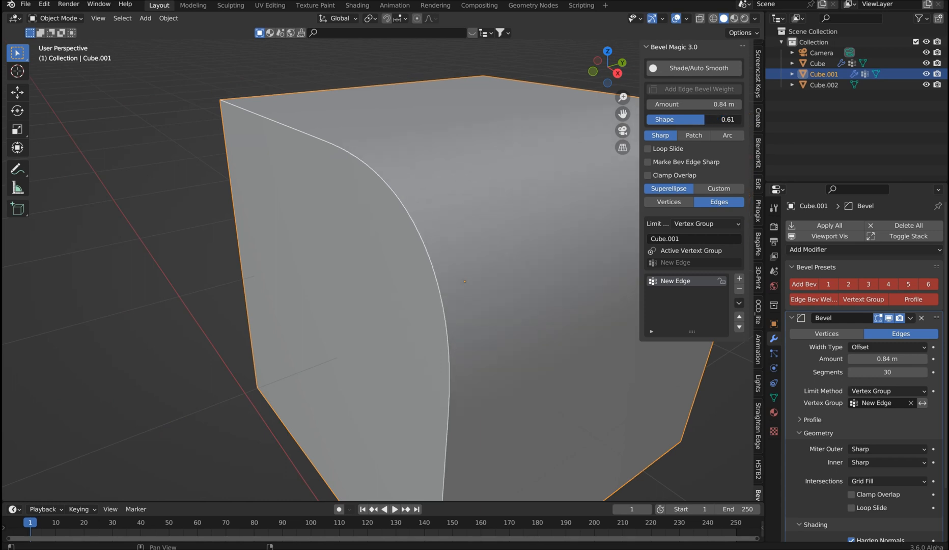
Reshape the New Edge bevel into a concave cove: shape 0.05, amount 0.208 m, 30 segments.
drag(715, 119, 678, 119)
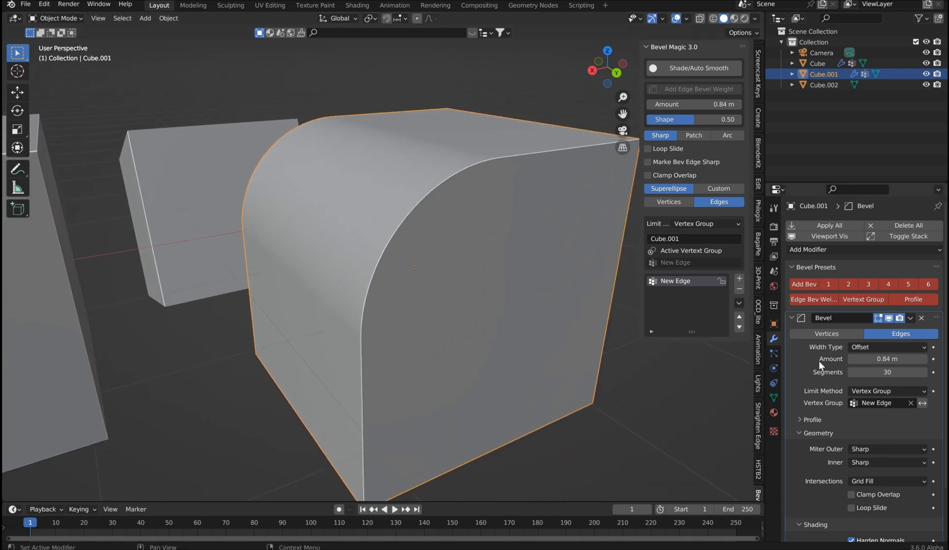
mouse_move(481, 131)
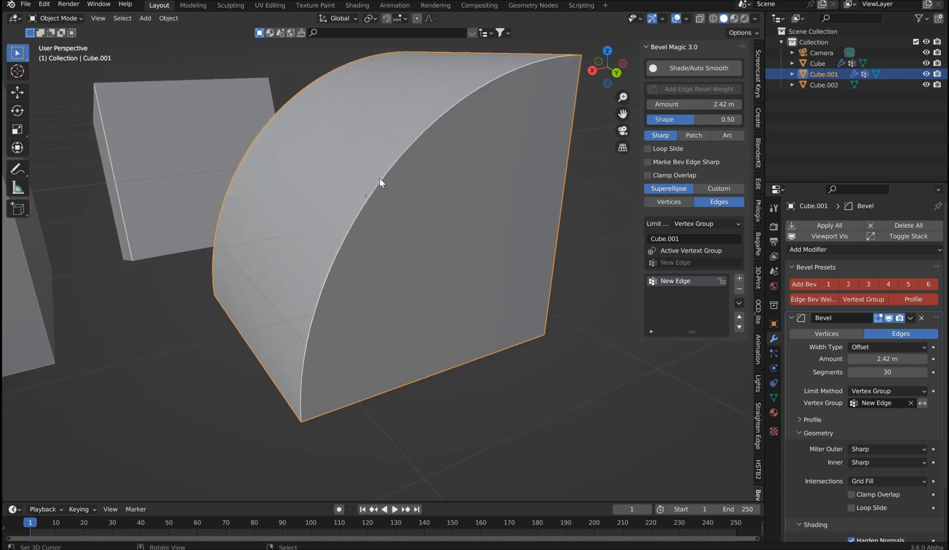
drag(381, 181, 455, 164)
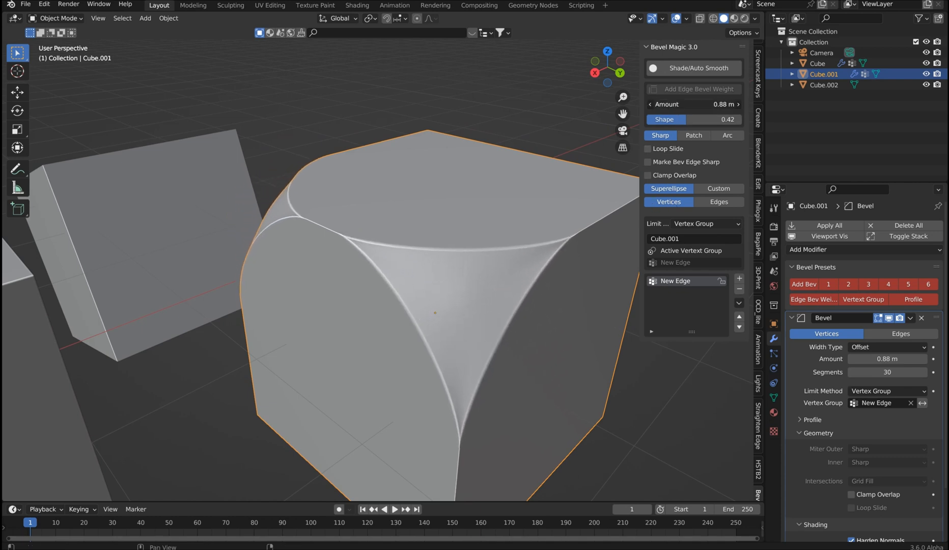
drag(694, 103, 696, 104)
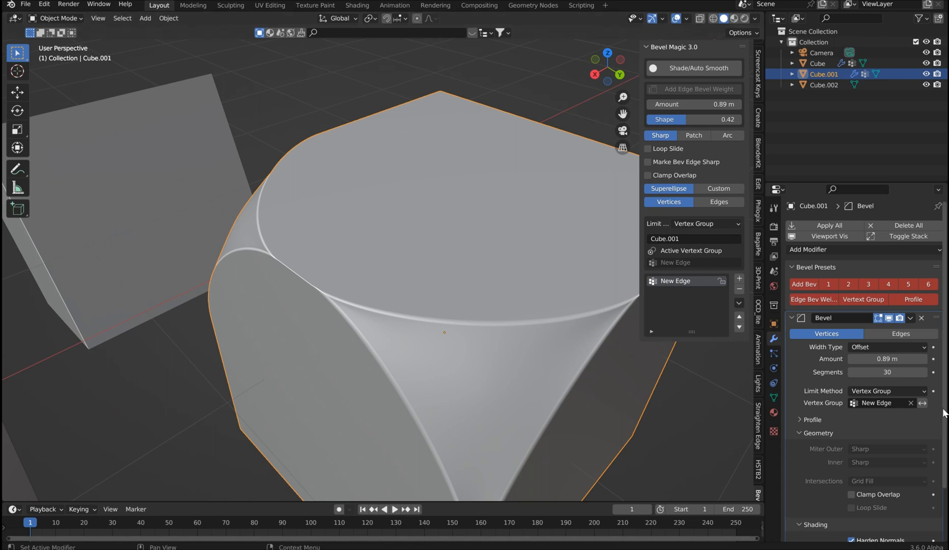
mouse_move(888, 371)
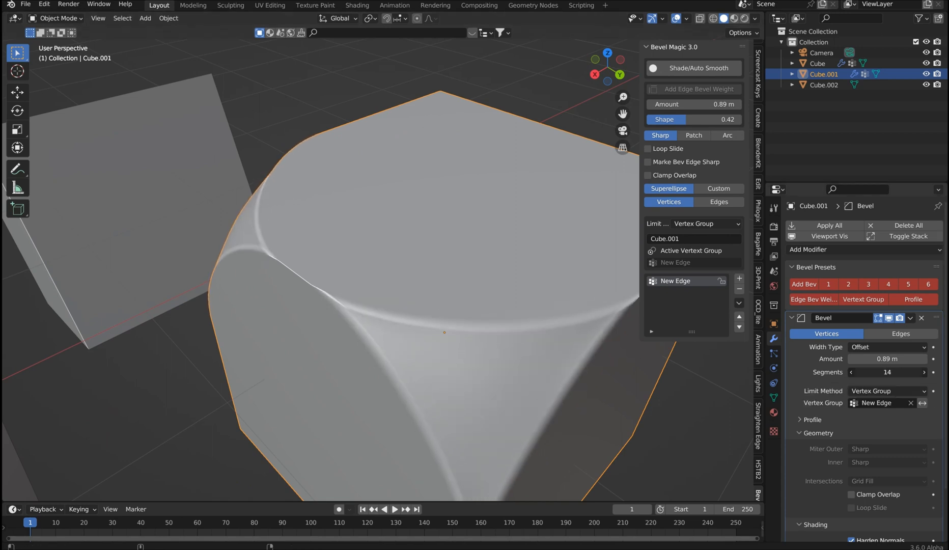
click(923, 372)
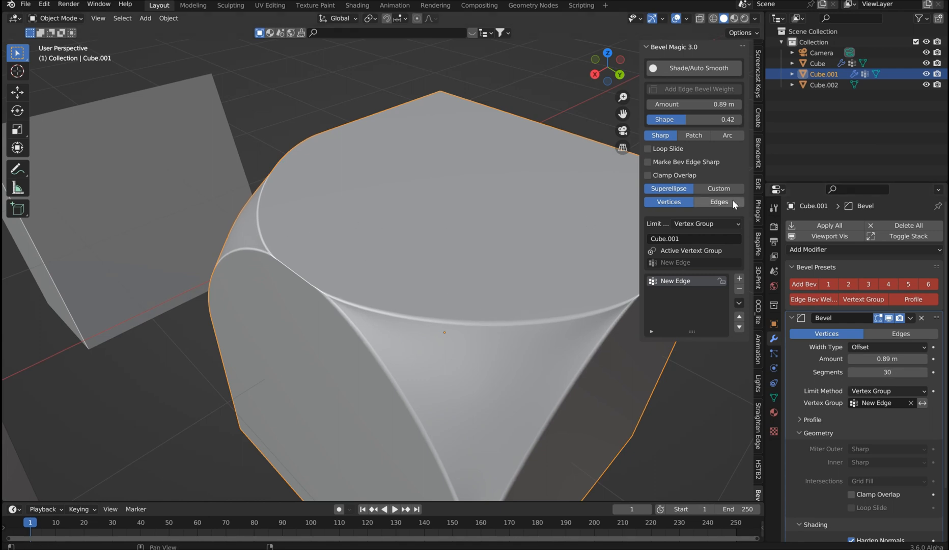
click(719, 202)
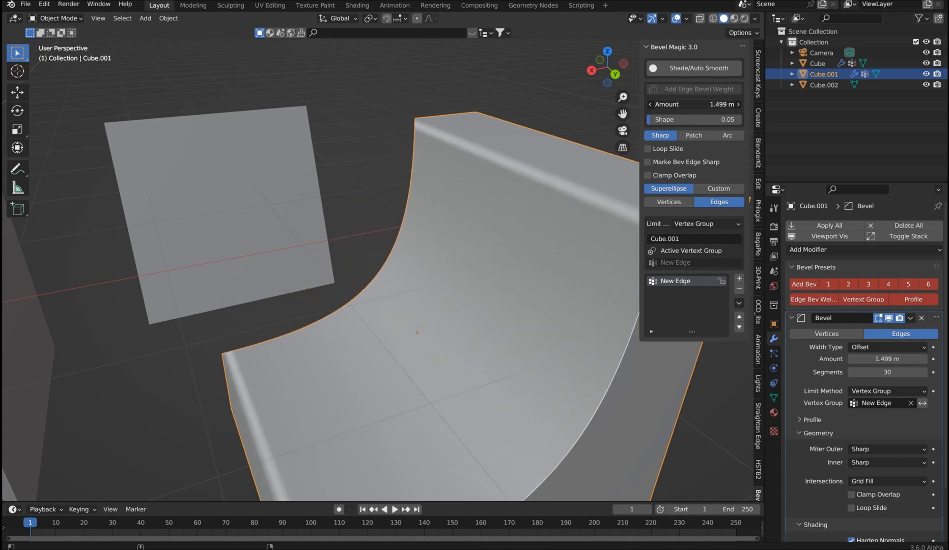
drag(696, 103, 660, 103)
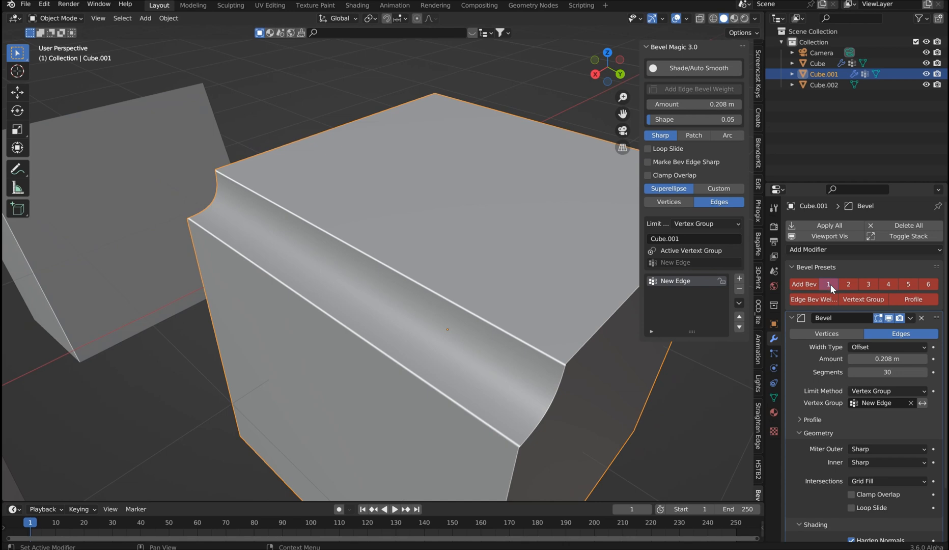
Reset with Bevel Preset 1, then set Amount to 0.03 m and Shape to 0.02.
click(828, 284)
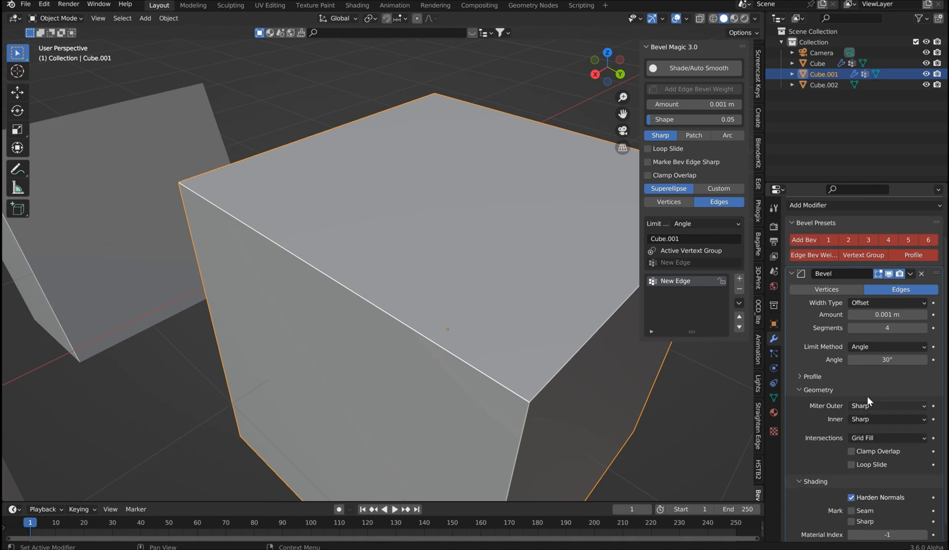
mouse_move(642, 250)
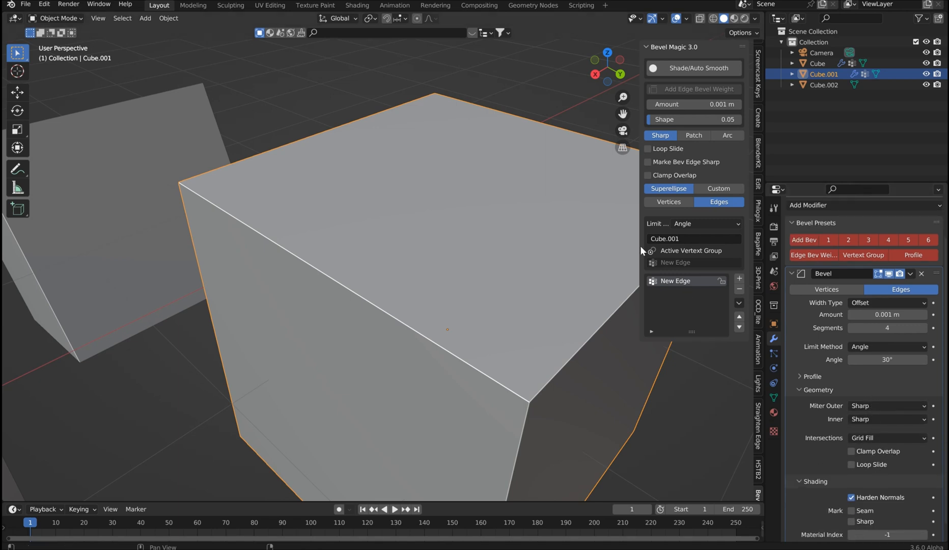
click(888, 240)
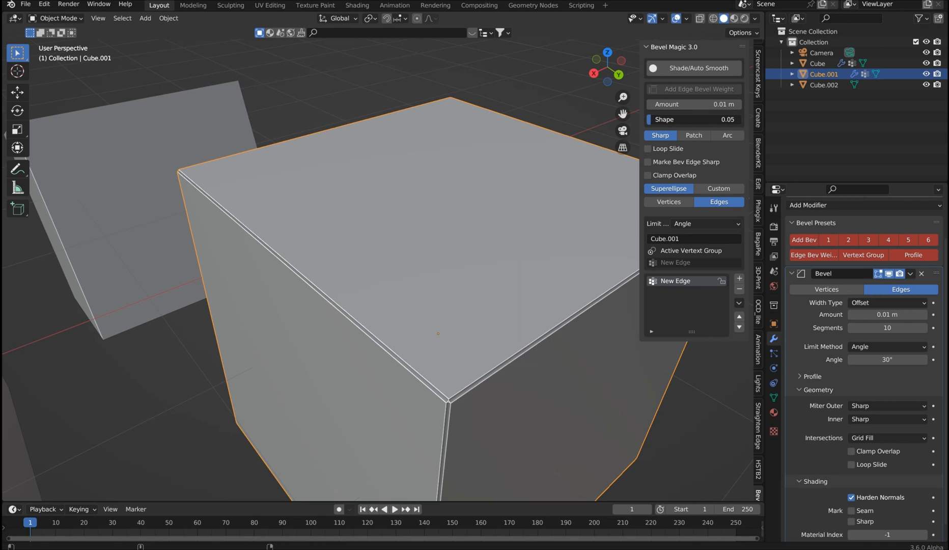
drag(694, 119, 732, 119)
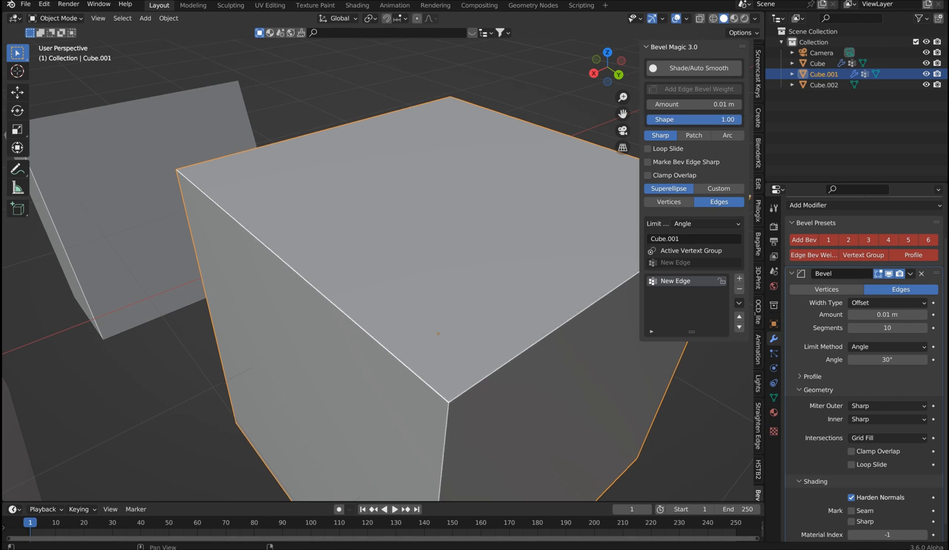
drag(693, 104, 732, 104)
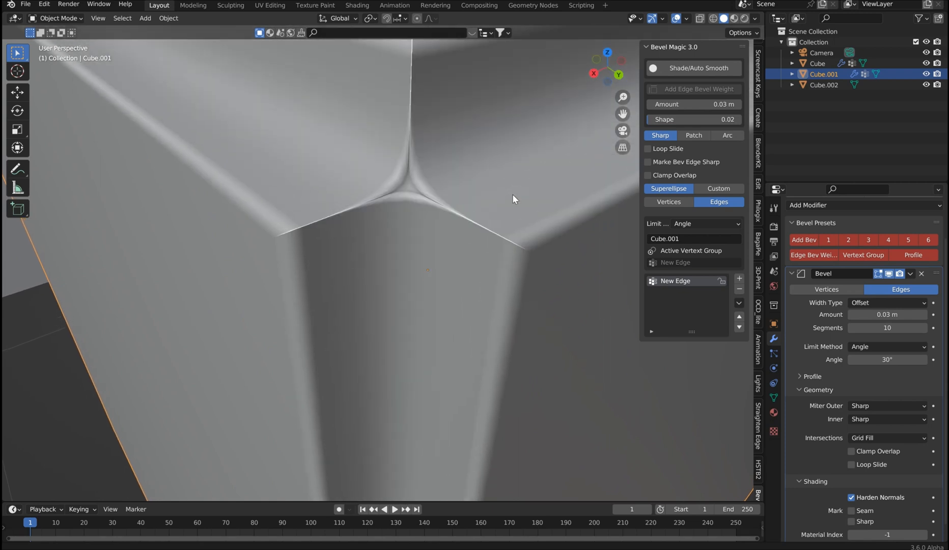
Arc-mitre Cube.001's outer corners with a 0.38 m vertex bevel and add cutter cube Cube.003.
click(727, 134)
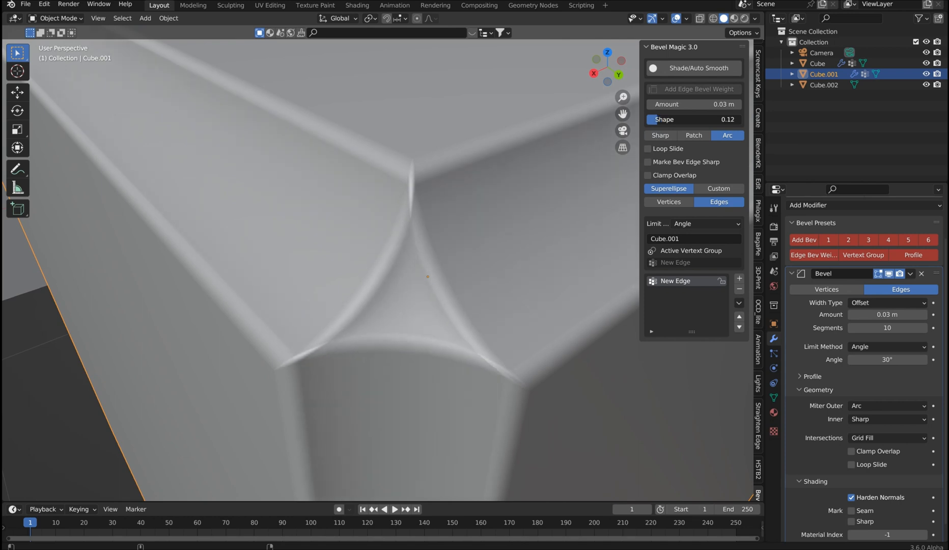
drag(684, 119, 715, 119)
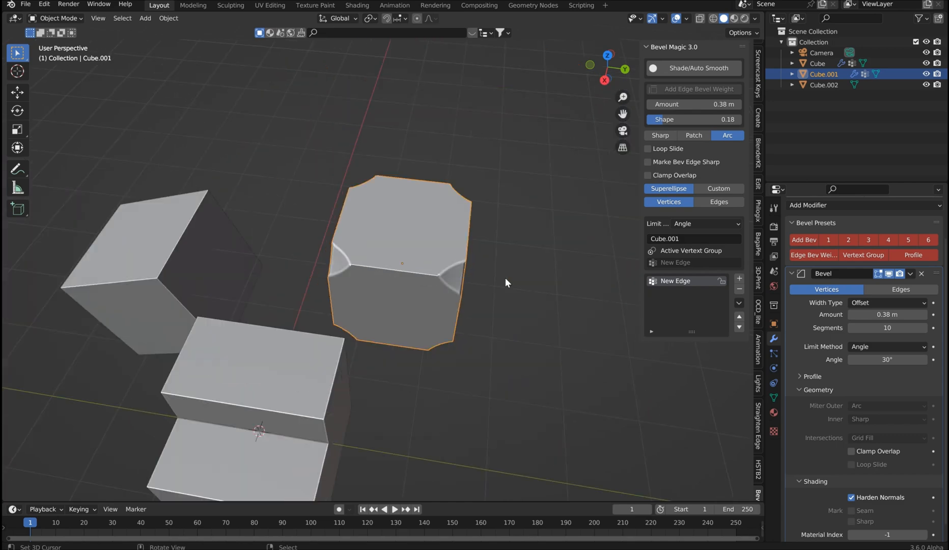
drag(506, 282, 415, 340)
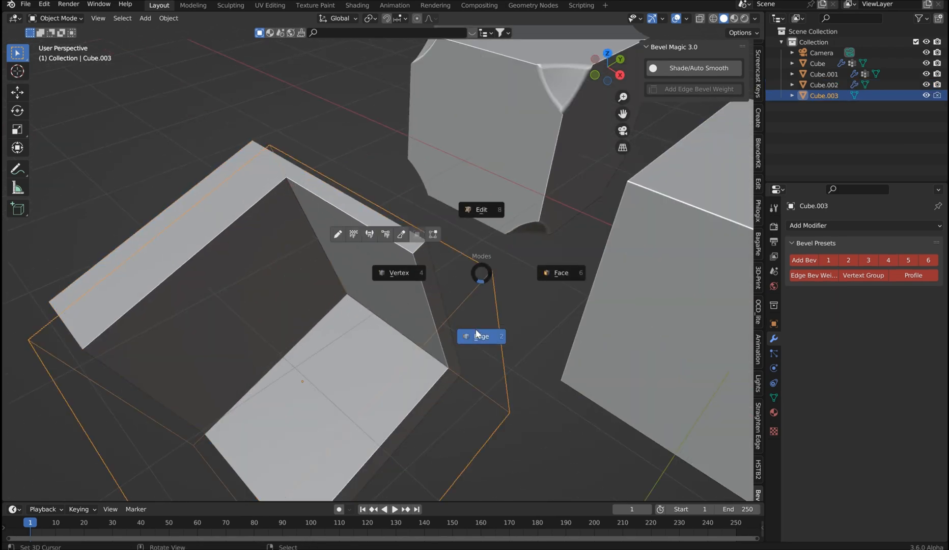
Bevel the cutter's edge with 25 segments and boolean-cut it from Cube.002.
click(481, 336)
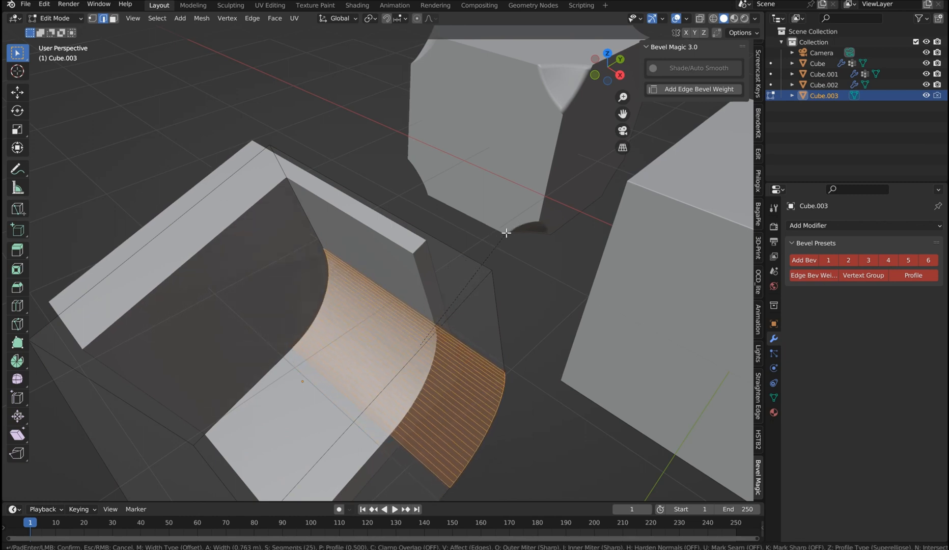
key(Tab)
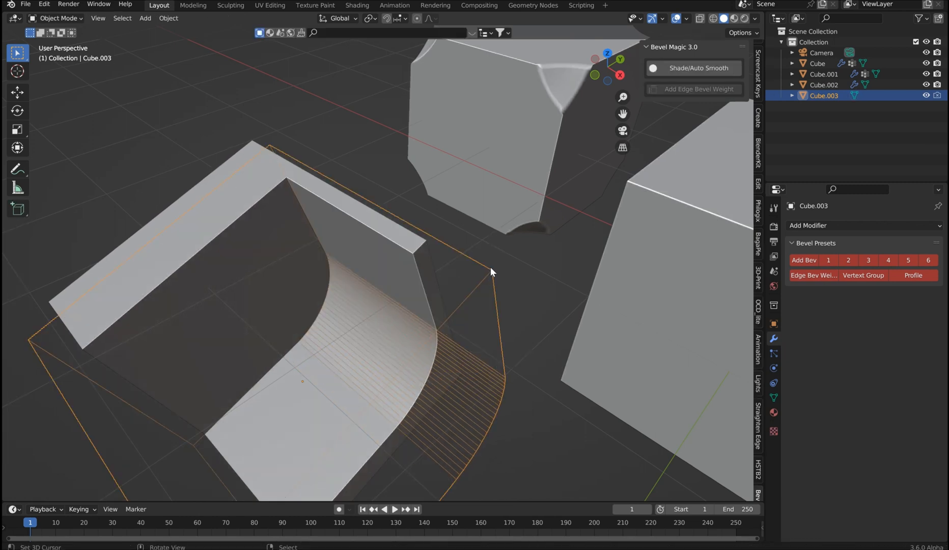
click(693, 68)
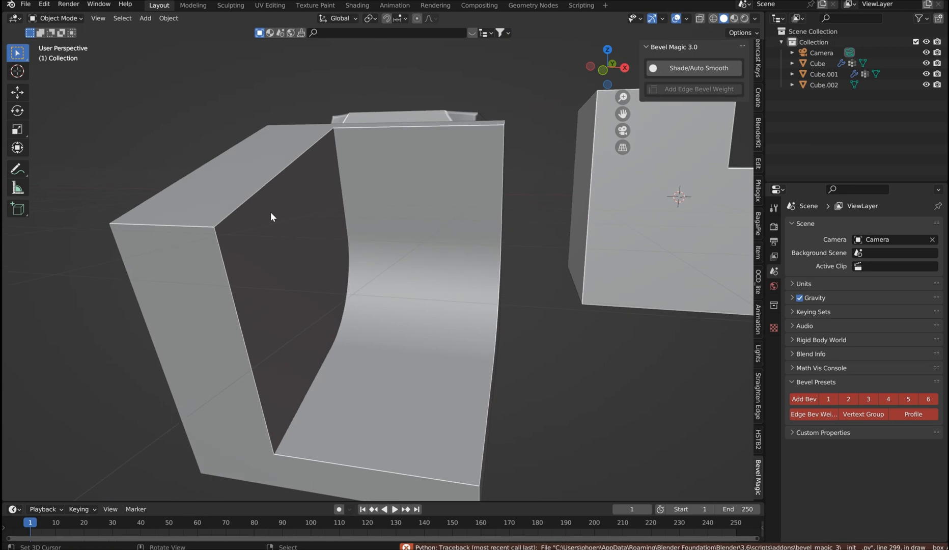
mouse_move(786, 302)
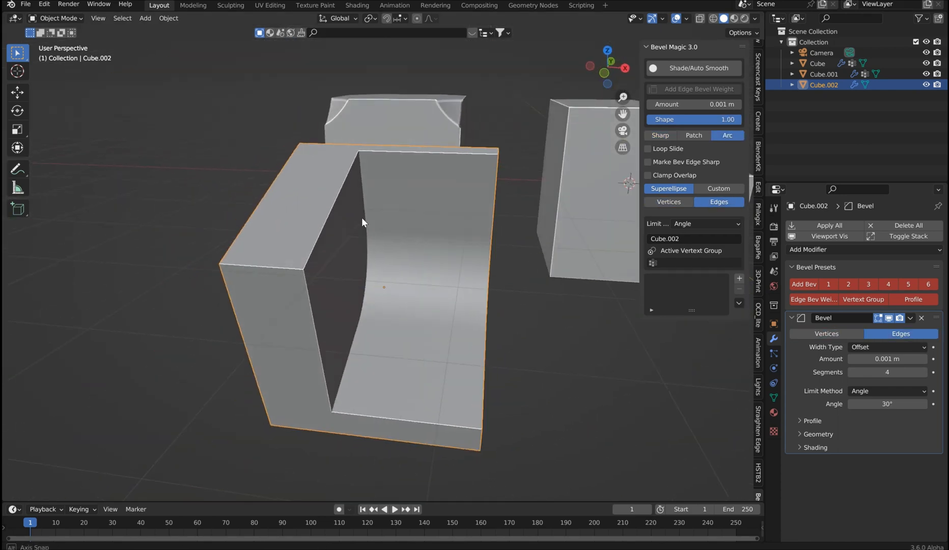
Bevel the U-shape's outer edge with Bevel Magic and orbit to inspect the rounded corners.
key(Tab)
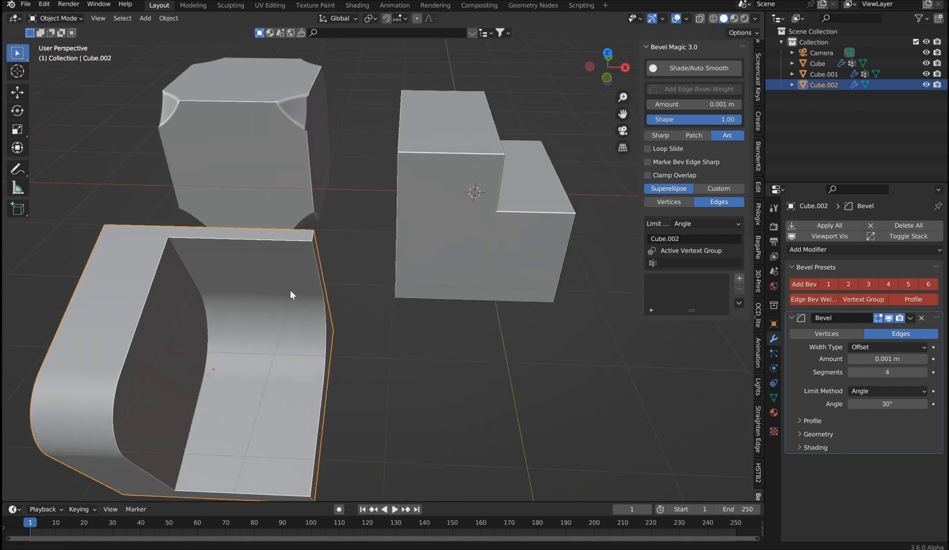
drag(291, 294, 532, 285)
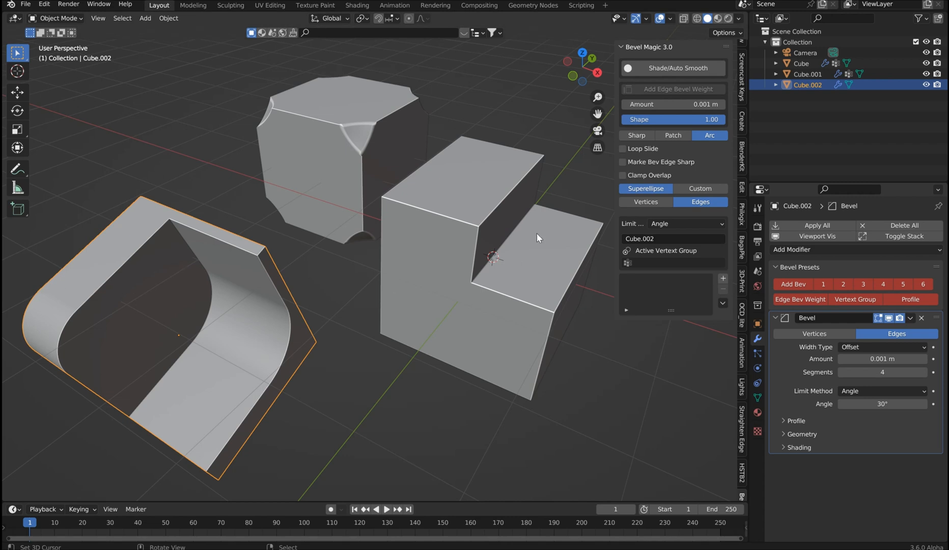
mouse_move(505, 187)
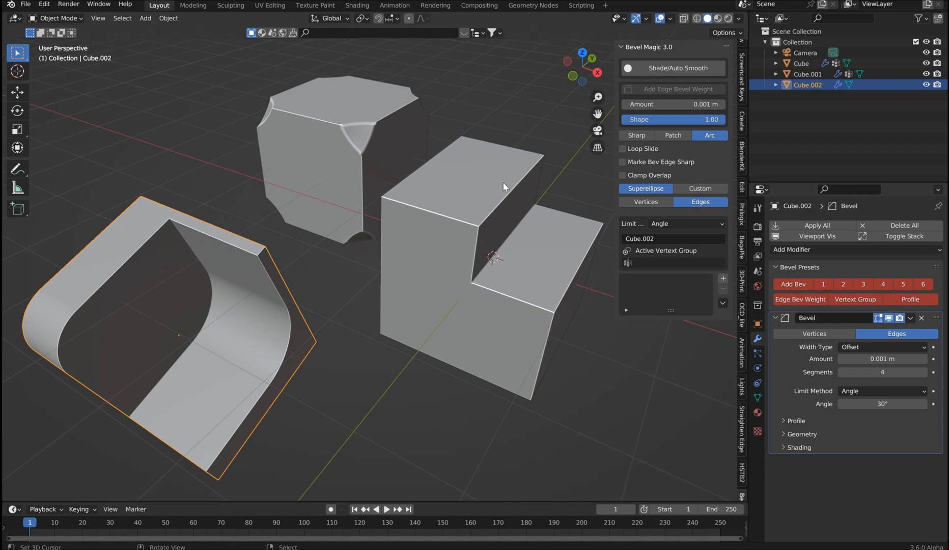